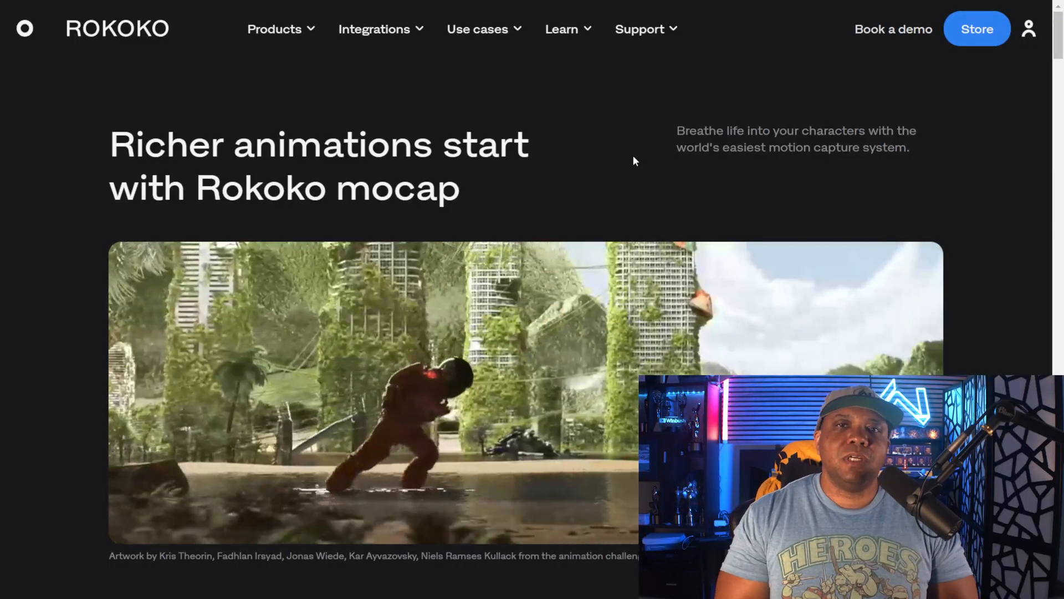
# From the Products menu, go to the Rokoko Video page and launch the free tool
pyautogui.click(275, 29)
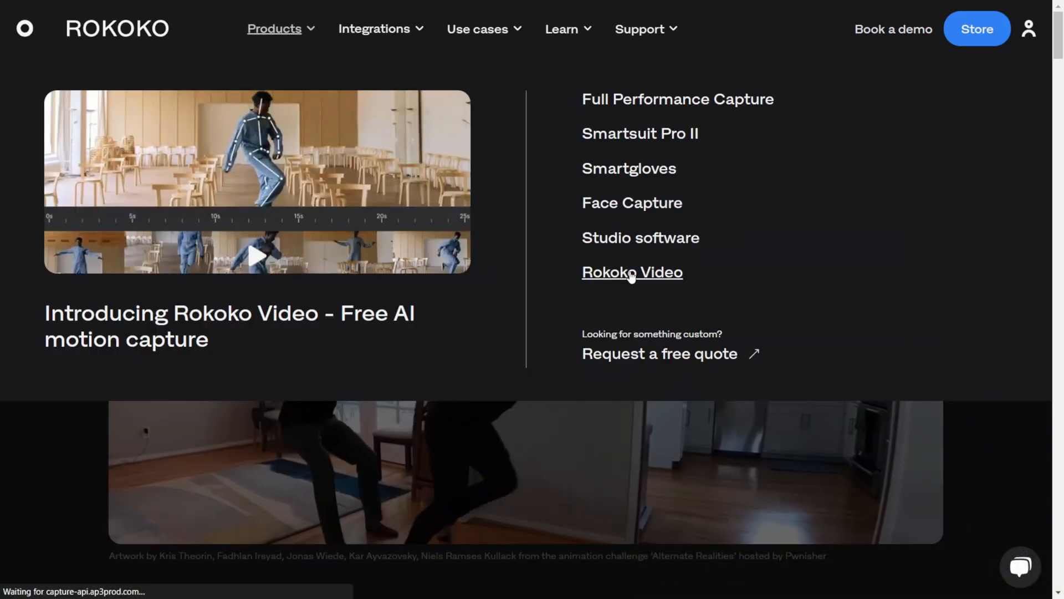
pyautogui.click(632, 272)
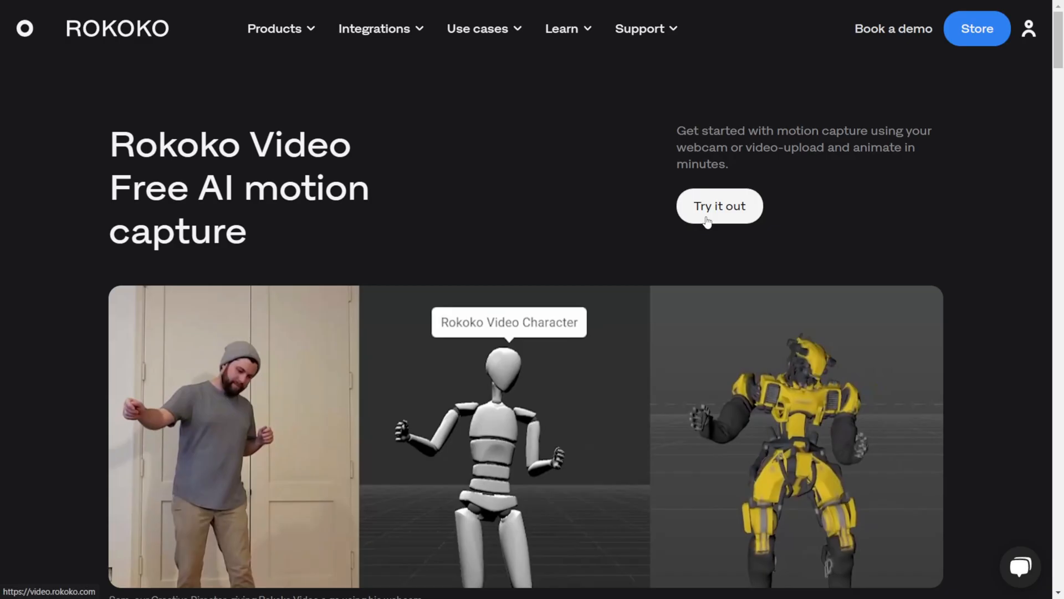
pyautogui.click(719, 206)
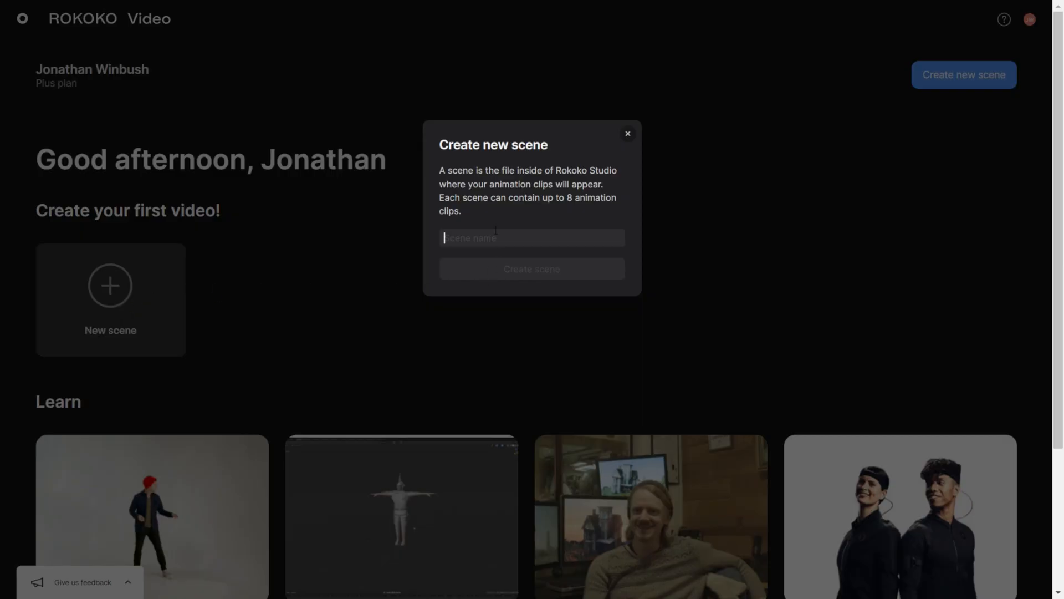
# Name the new scene 'iClone' and create it
pyautogui.write('iClone')
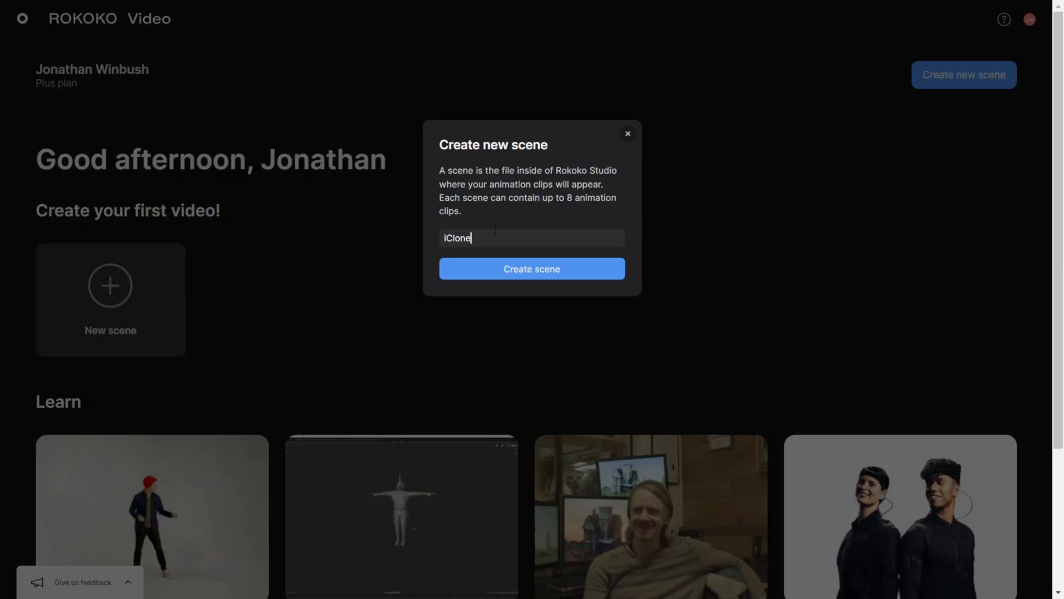
pyautogui.click(532, 269)
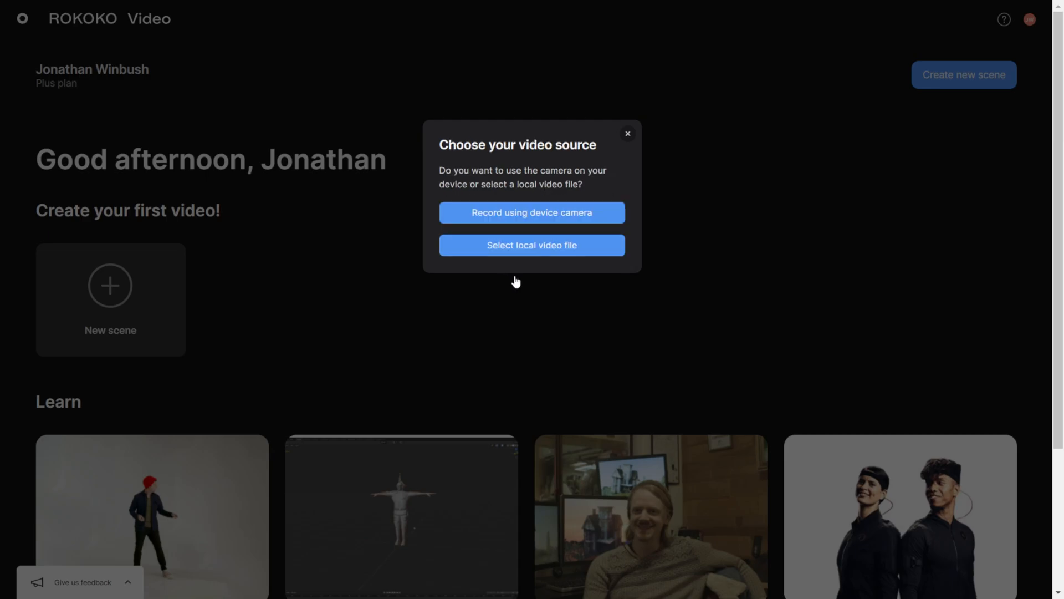
pyautogui.moveTo(513, 265)
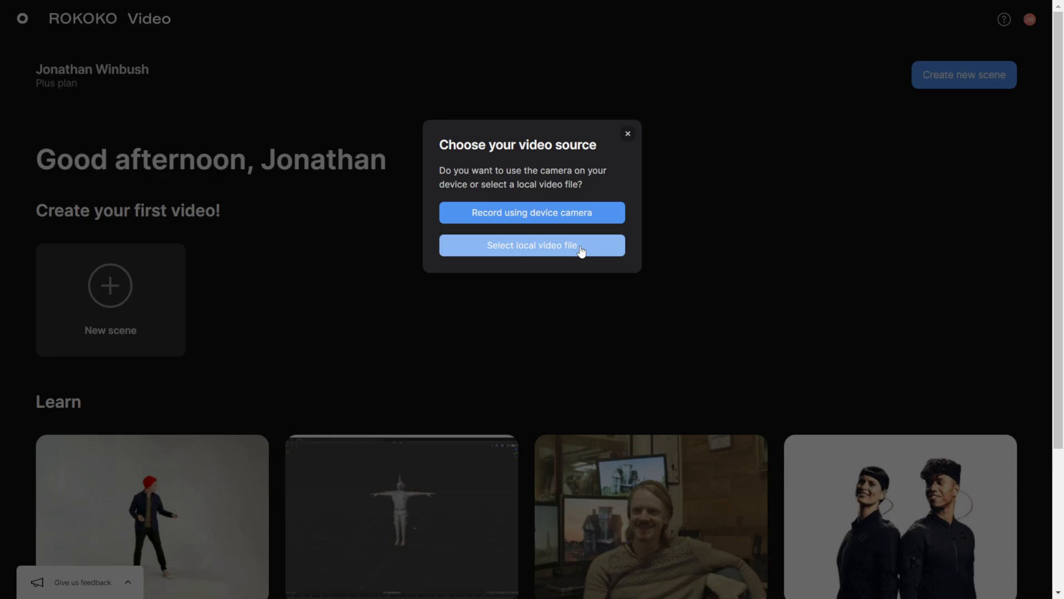
# Choose a local video file and browse the device for the green-screen recording
pyautogui.click(531, 245)
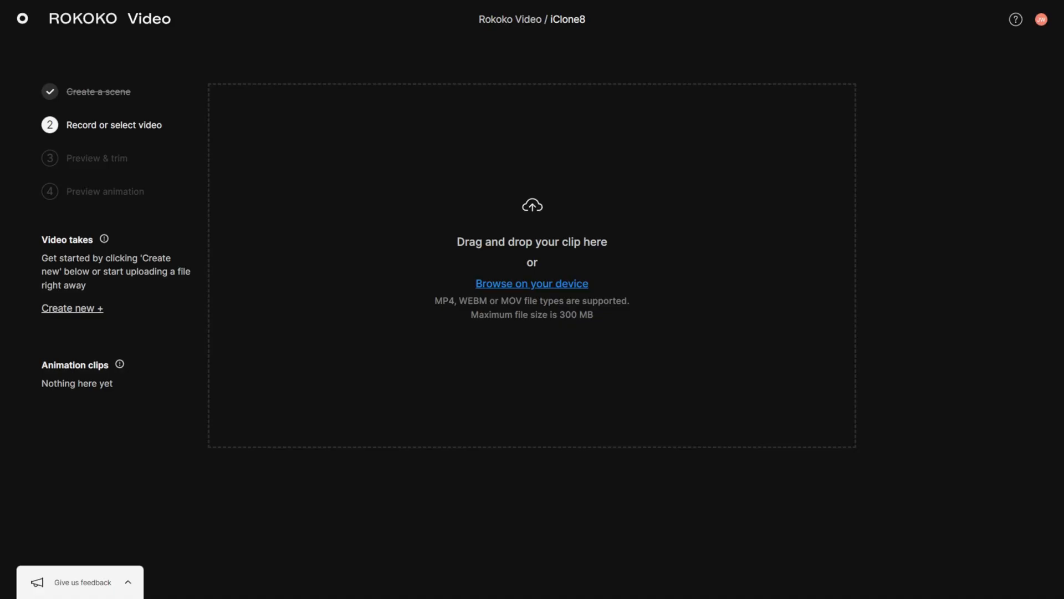
pyautogui.click(532, 283)
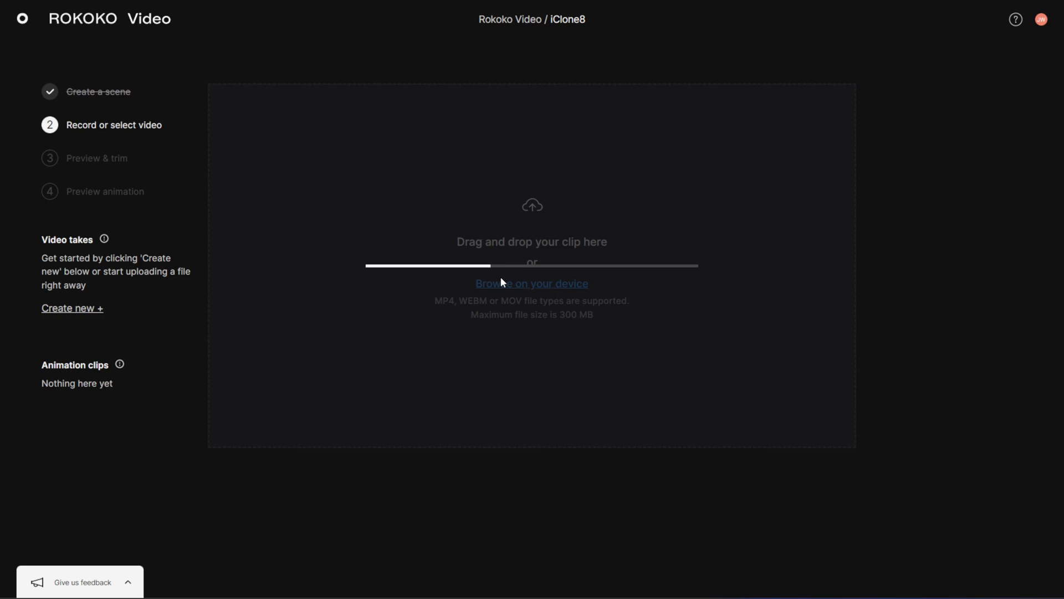
pyautogui.moveTo(577, 326)
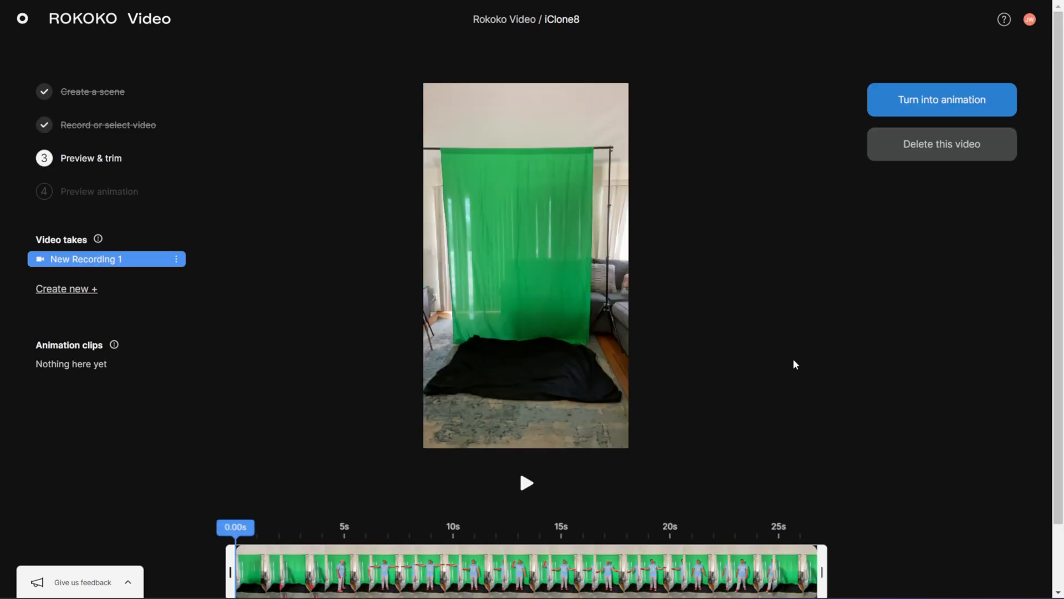
pyautogui.moveTo(731, 346)
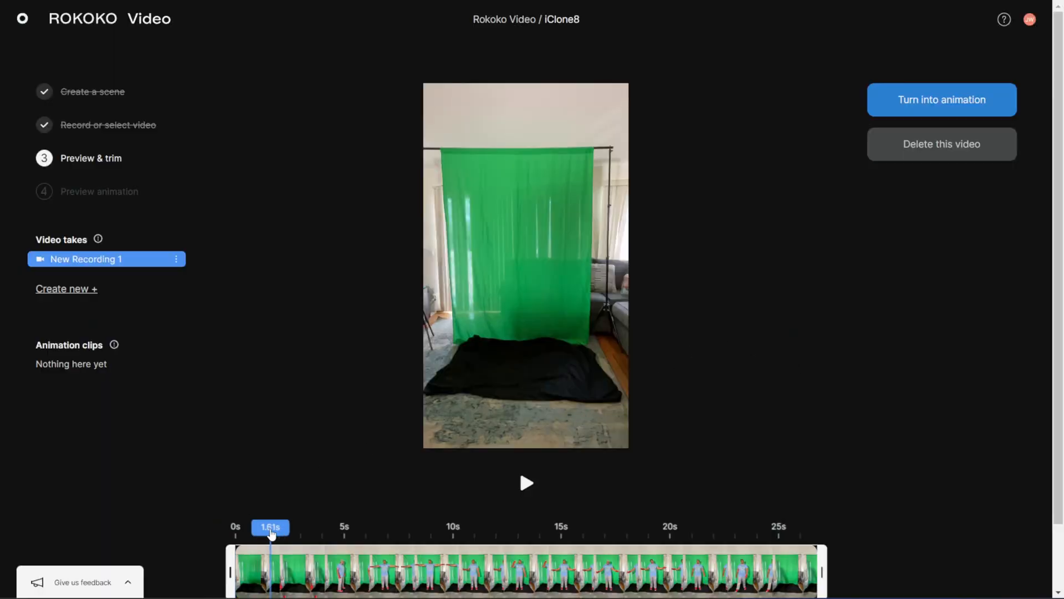
# Preview the recording to find the T-pose and move the clip start to about 7.3 s
pyautogui.moveTo(270, 526); pyautogui.dragTo(450, 526)
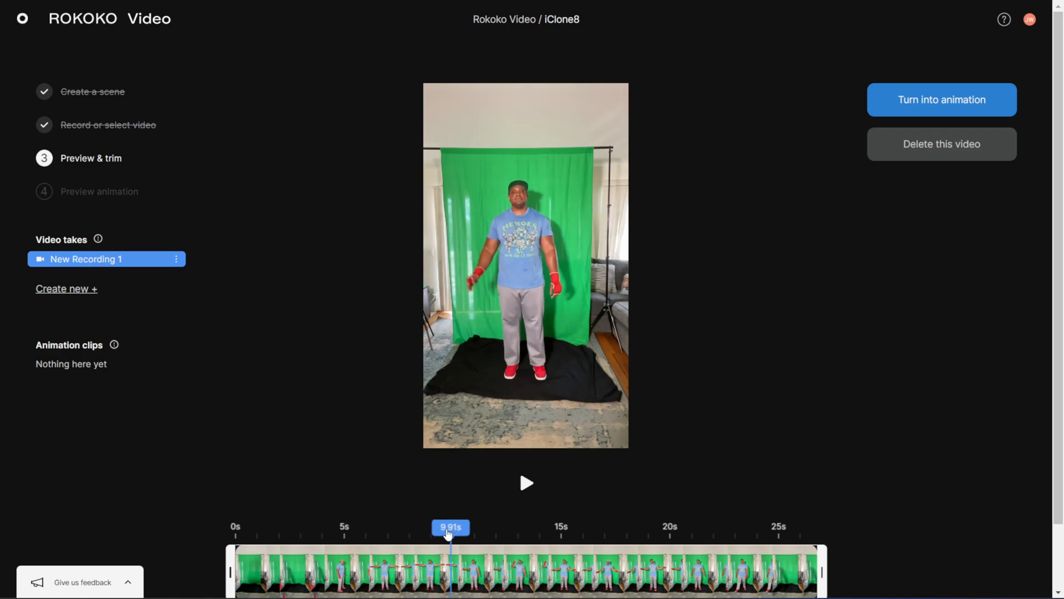
pyautogui.moveTo(450, 526); pyautogui.dragTo(353, 526)
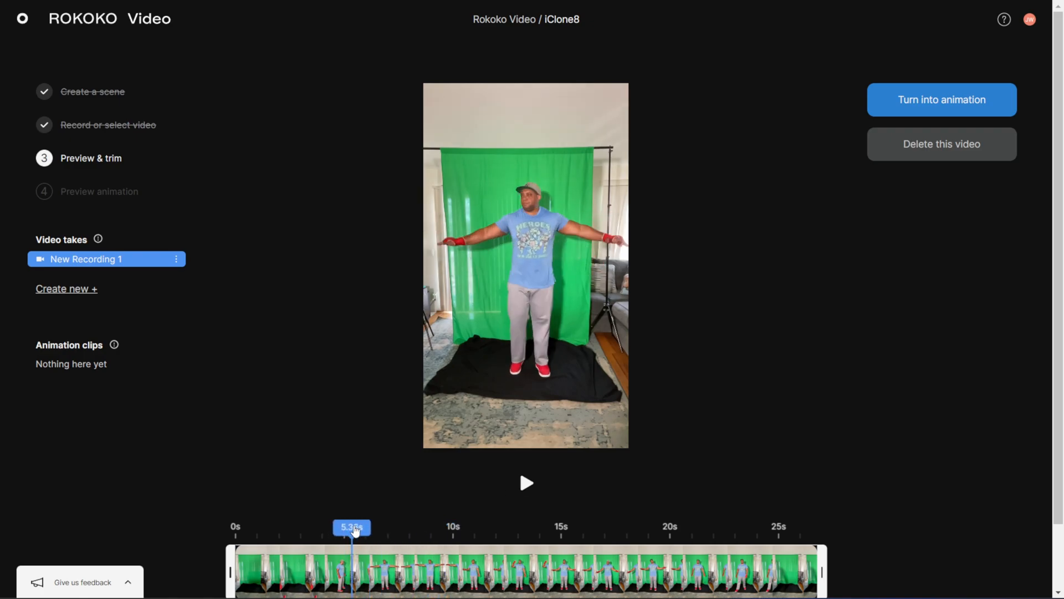
pyautogui.moveTo(353, 527); pyautogui.dragTo(375, 527)
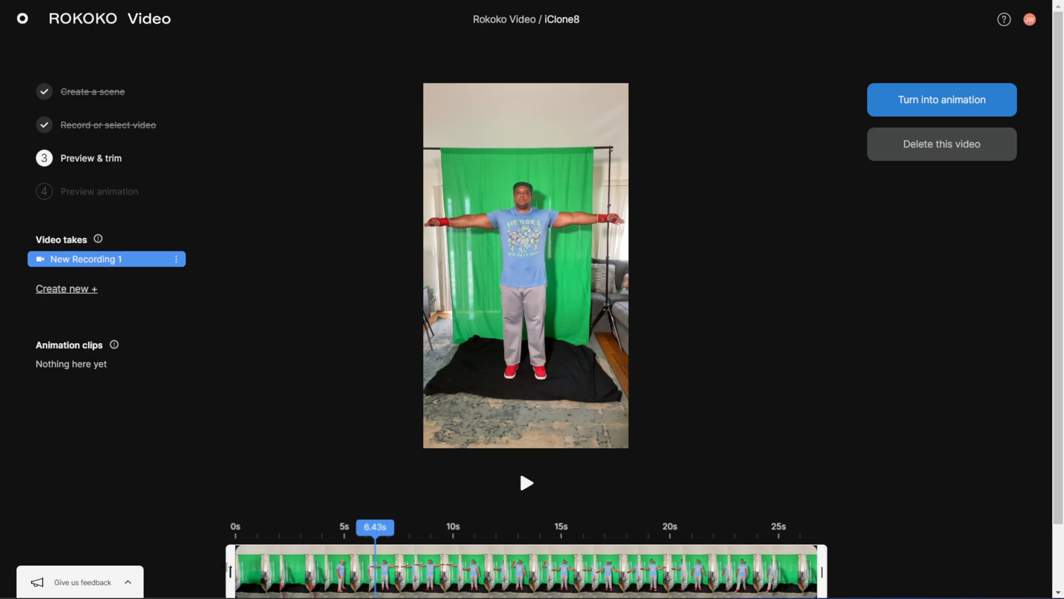
pyautogui.moveTo(373, 570); pyautogui.dragTo(353, 571)
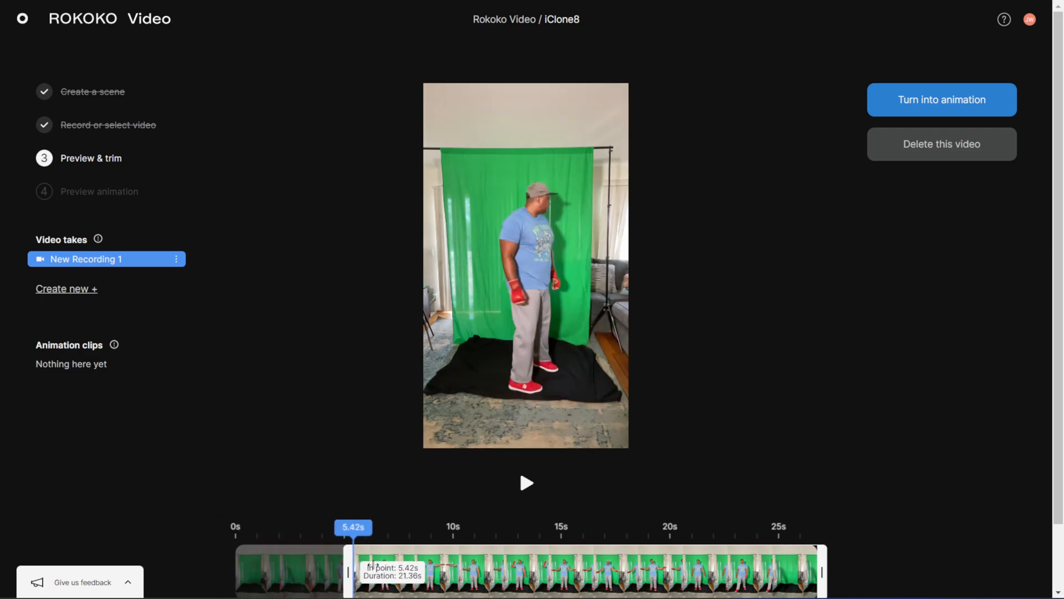
pyautogui.moveTo(354, 571); pyautogui.dragTo(390, 570)
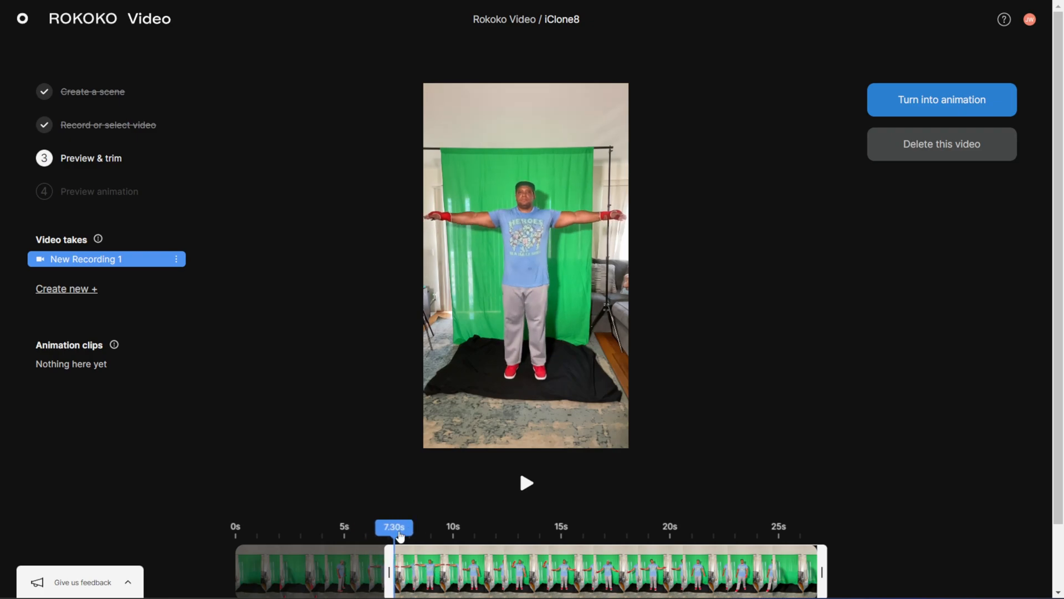
# Preview where the motion ends and trim the clip end to 19.04 s
pyautogui.moveTo(393, 527); pyautogui.dragTo(543, 527)
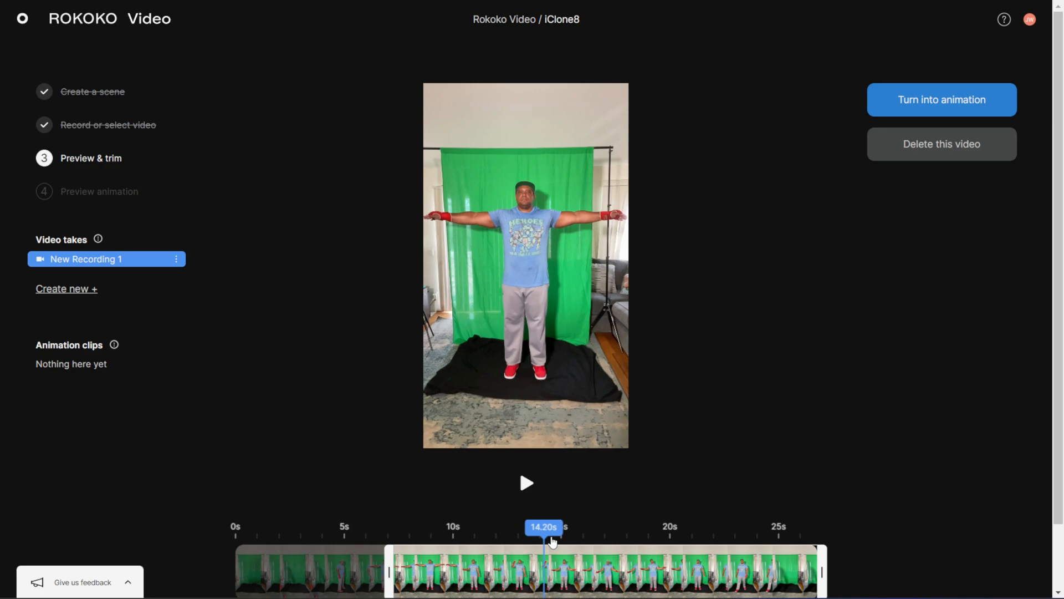
pyautogui.moveTo(544, 539); pyautogui.dragTo(648, 539)
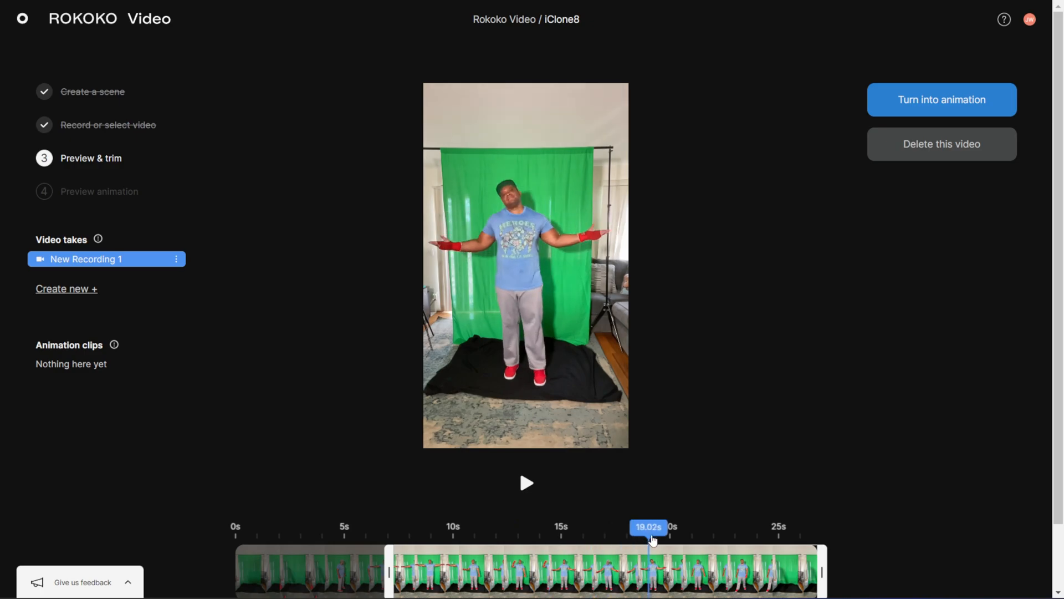
pyautogui.moveTo(648, 536); pyautogui.dragTo(637, 540)
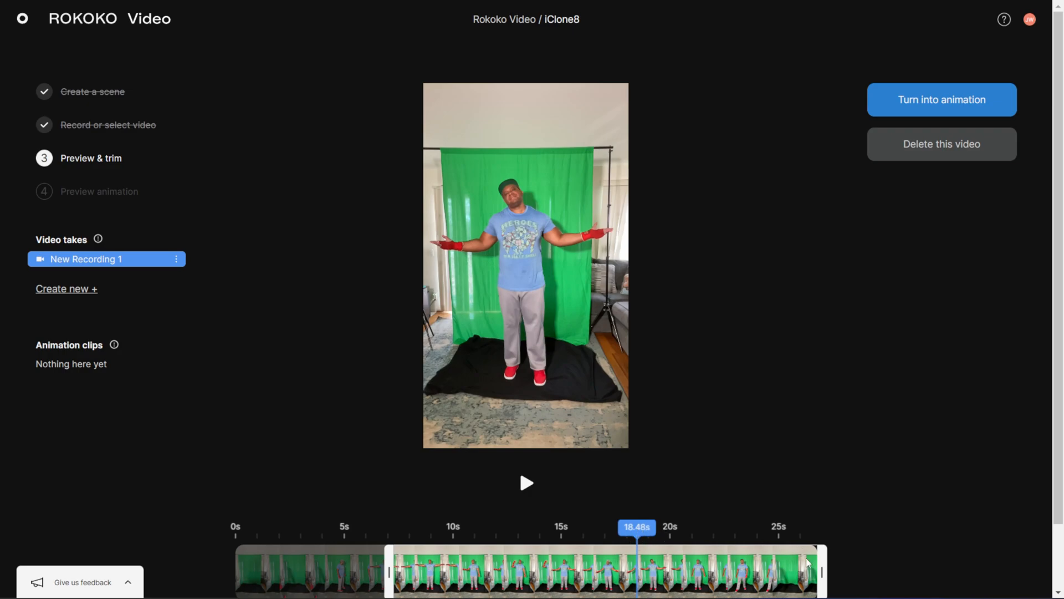
pyautogui.moveTo(821, 570); pyautogui.dragTo(679, 570)
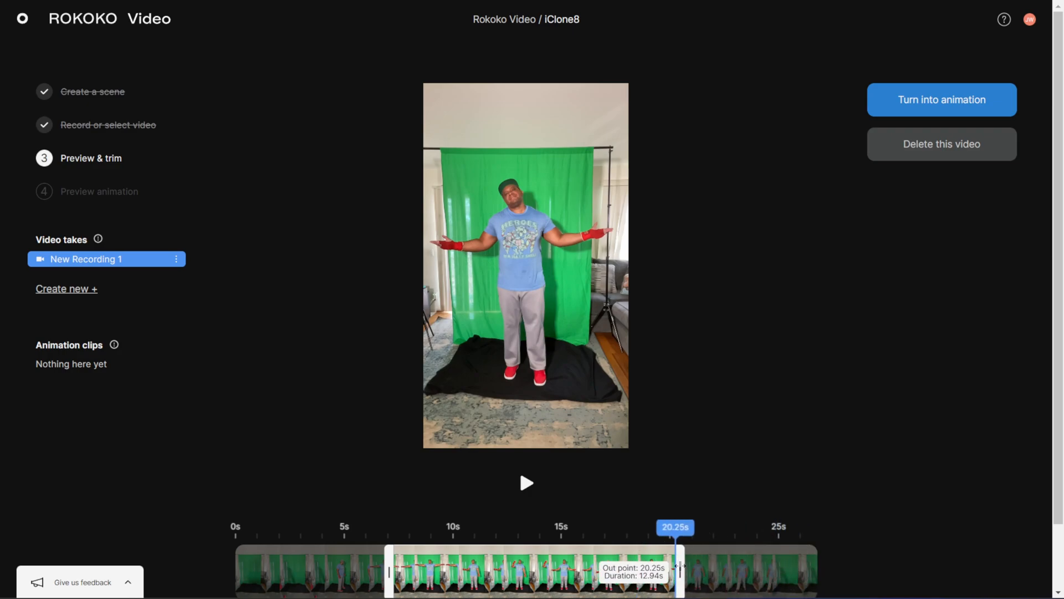
pyautogui.moveTo(681, 567); pyautogui.dragTo(650, 566)
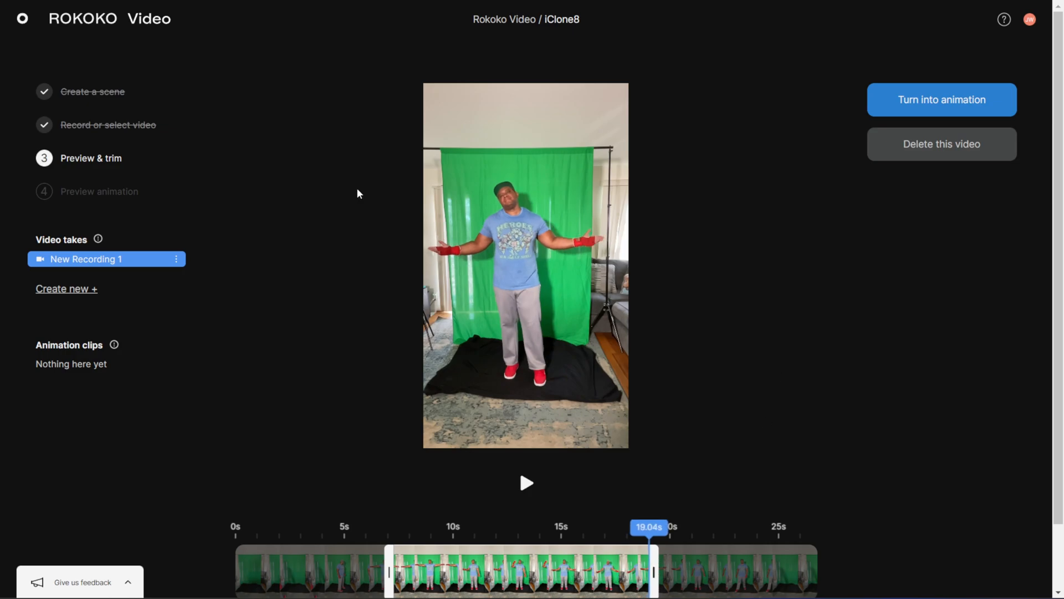
pyautogui.moveTo(176, 260)
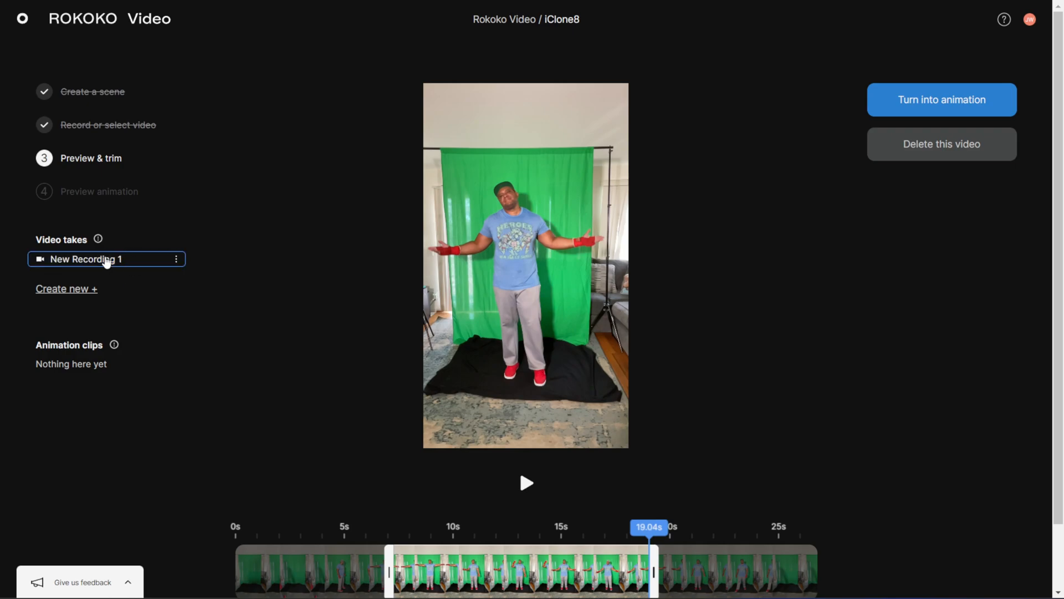
# Rename New Recording 1 to 'iClone8' and turn the trimmed take into an animation
pyautogui.write('iClone8')
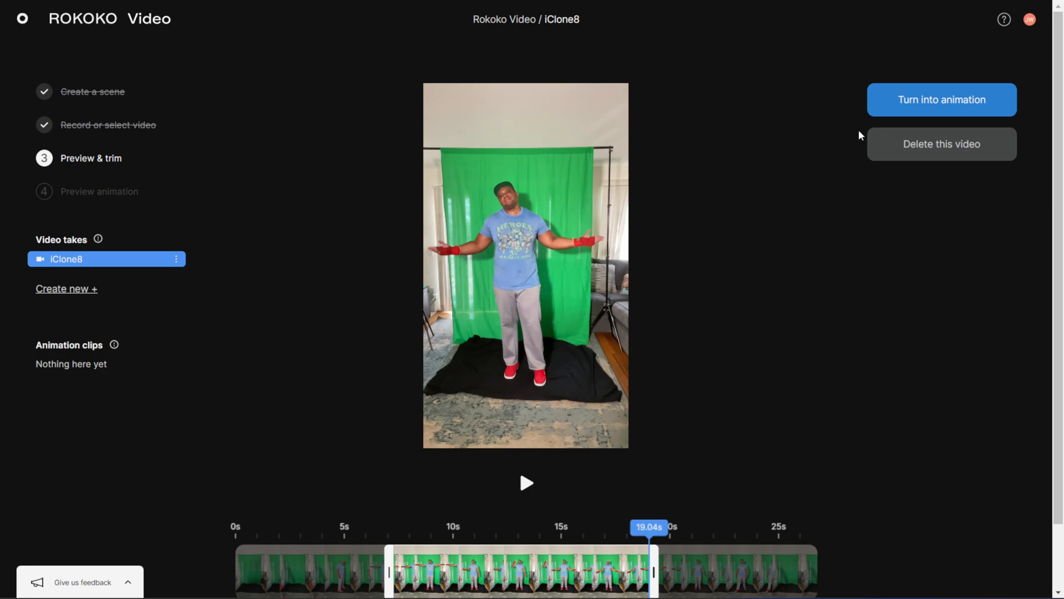
pyautogui.moveTo(946, 106)
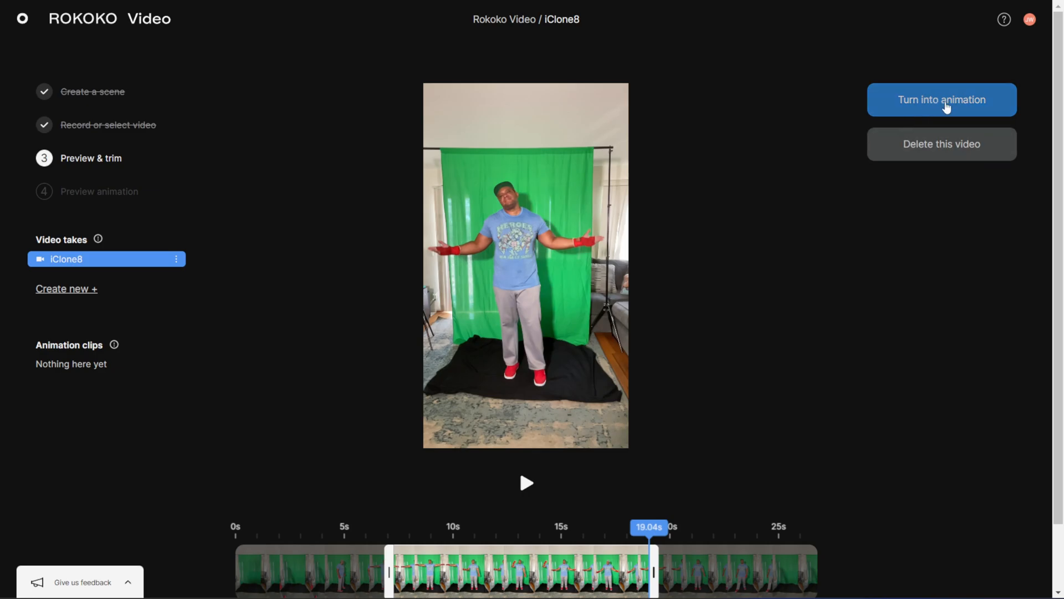
pyautogui.click(942, 99)
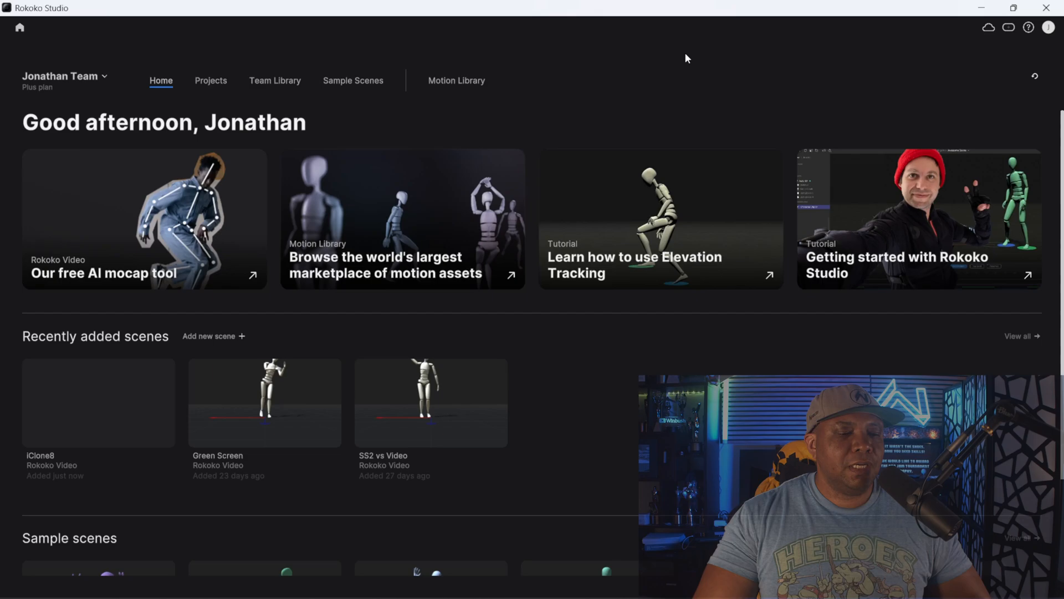
# Open the iClone8 scene from Recently added scenes, then its iClone8 animation clip
pyautogui.click(98, 403)
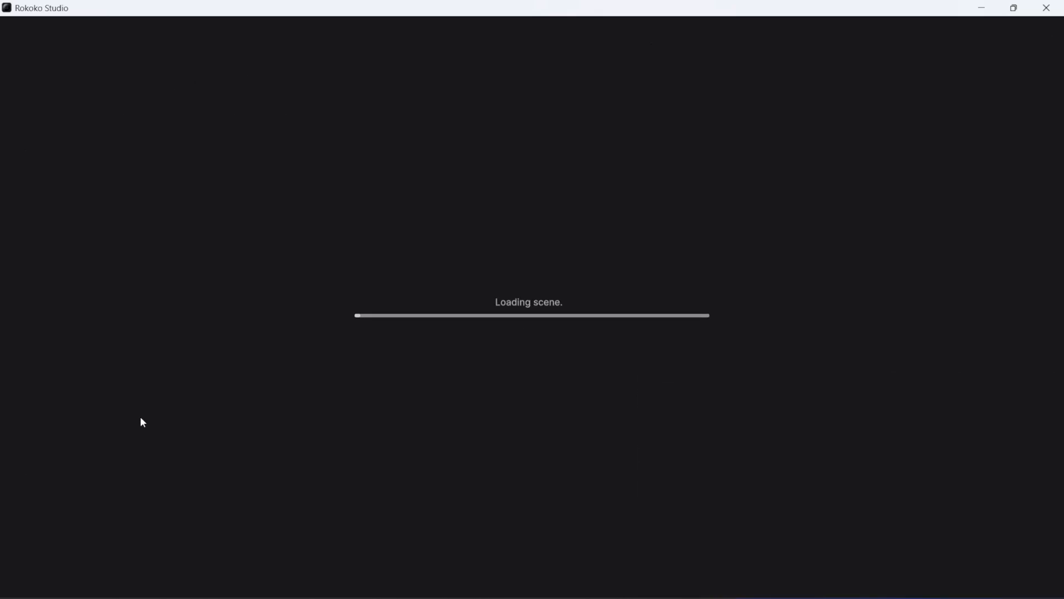
pyautogui.moveTo(364, 381)
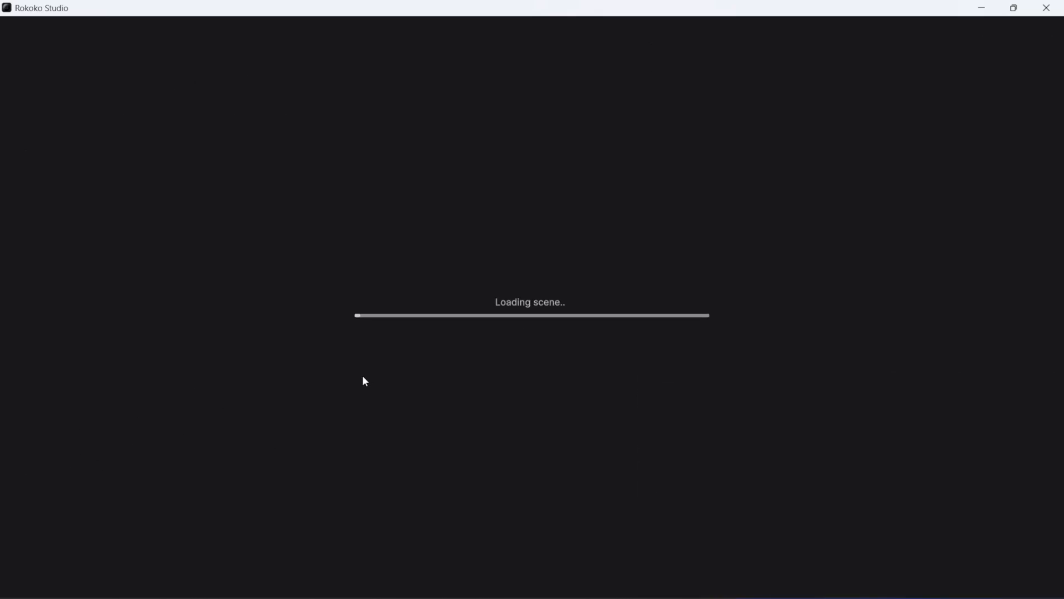
pyautogui.moveTo(514, 328)
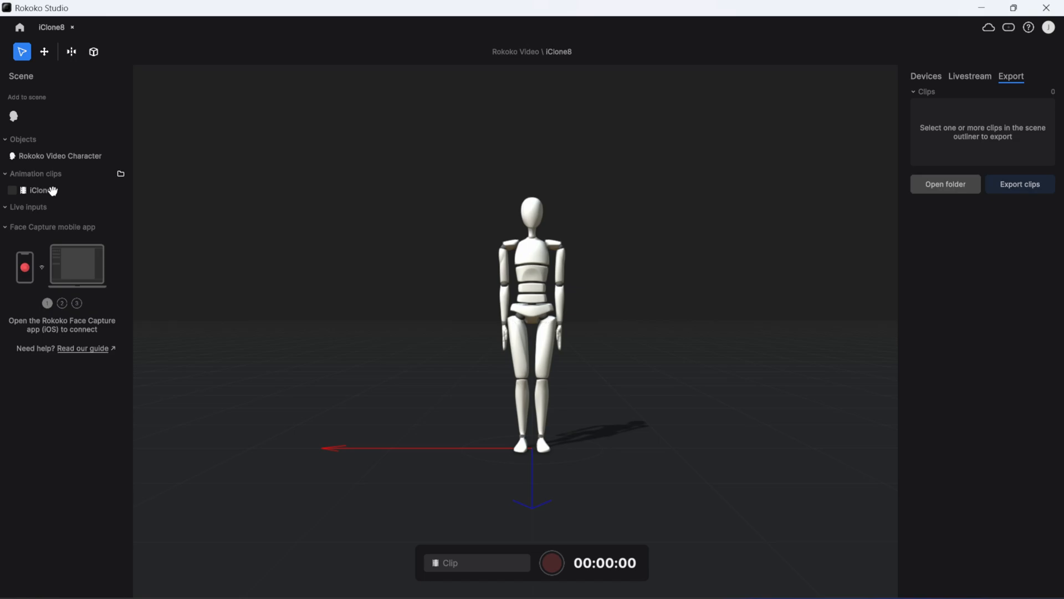
pyautogui.click(39, 191)
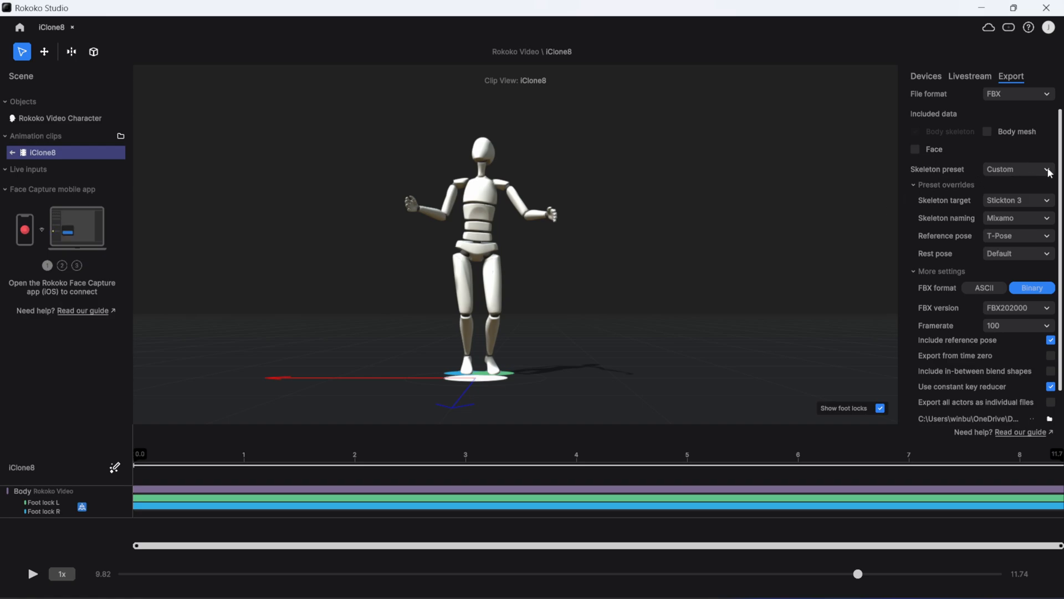
# Configure FBX export with Stickton 3 skeleton target, T-Pose rest pose and 60 fps
pyautogui.click(1018, 169)
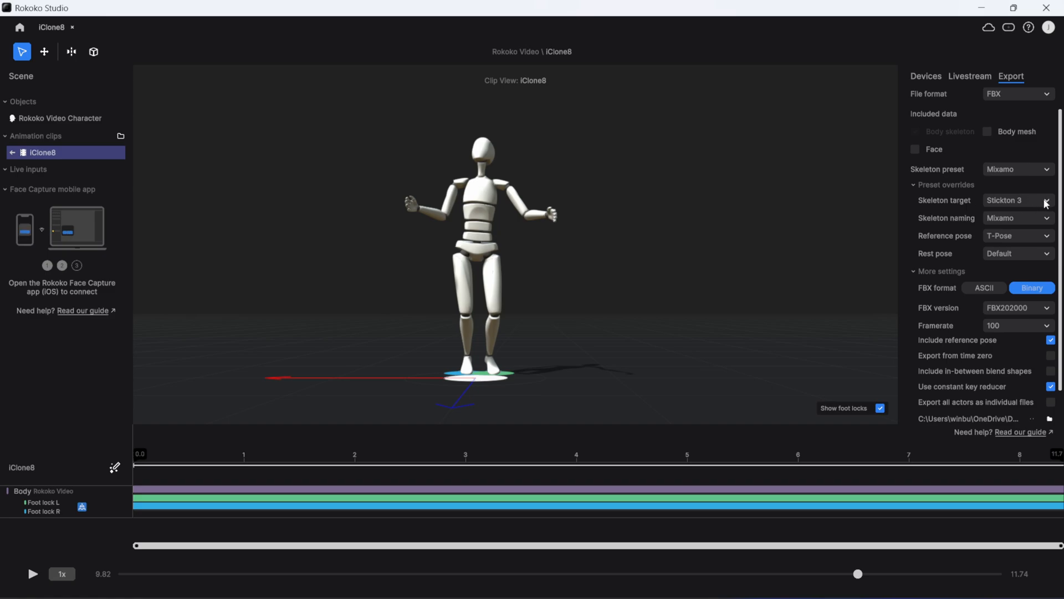
pyautogui.click(1047, 200)
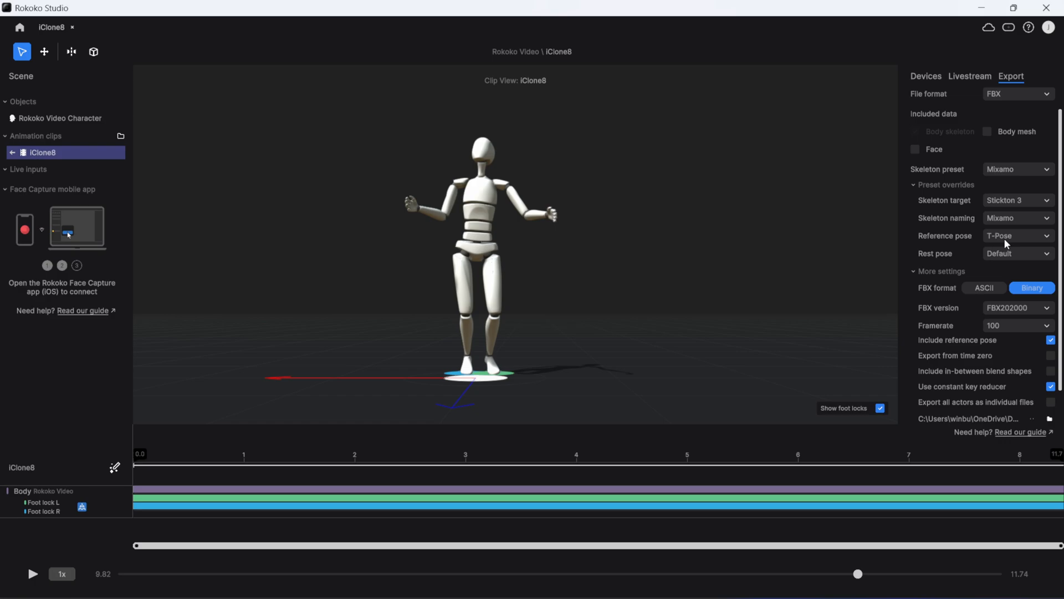
pyautogui.click(1018, 253)
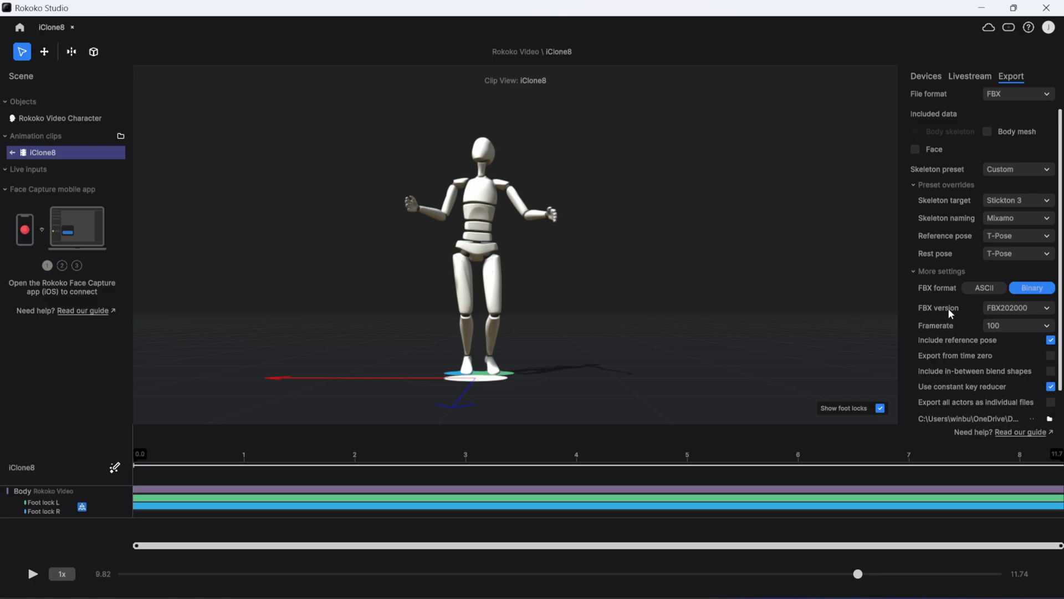
pyautogui.click(1048, 308)
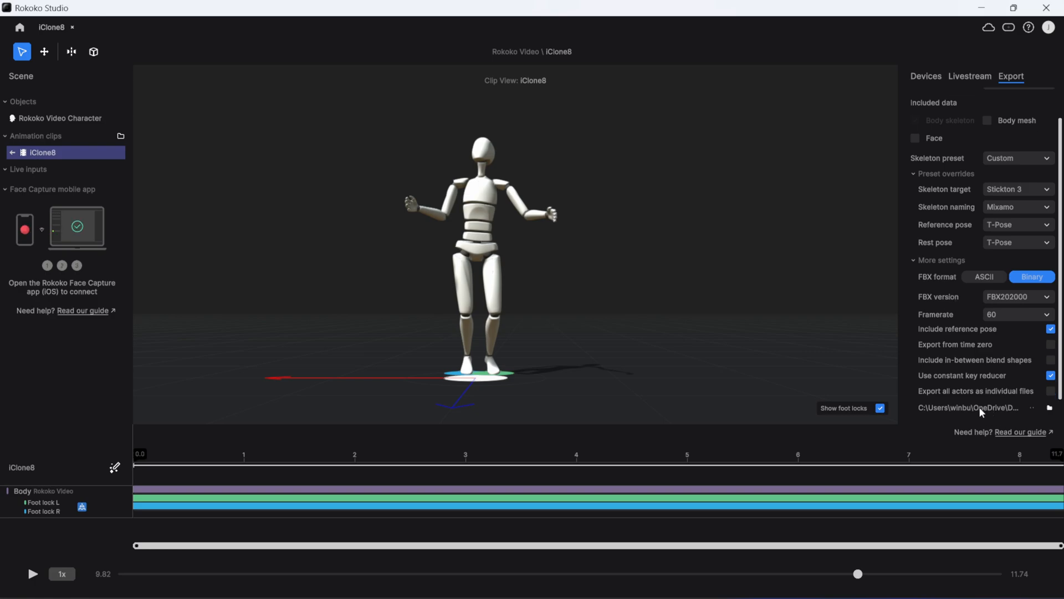
# Set the export destination to the Desktop folder and export the iClone8 clip as FBX
pyautogui.click(1049, 407)
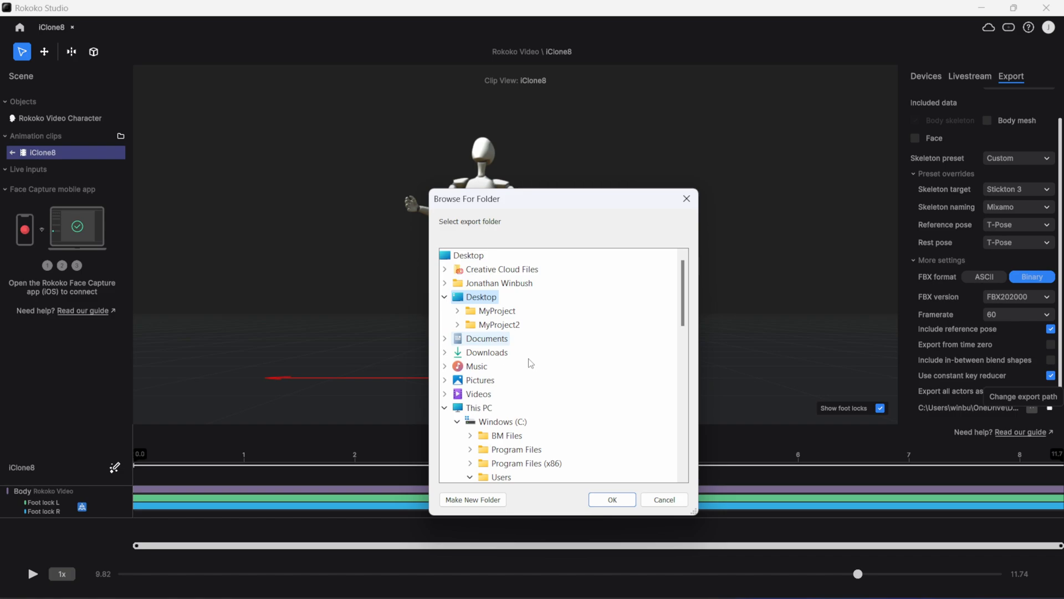
pyautogui.click(612, 500)
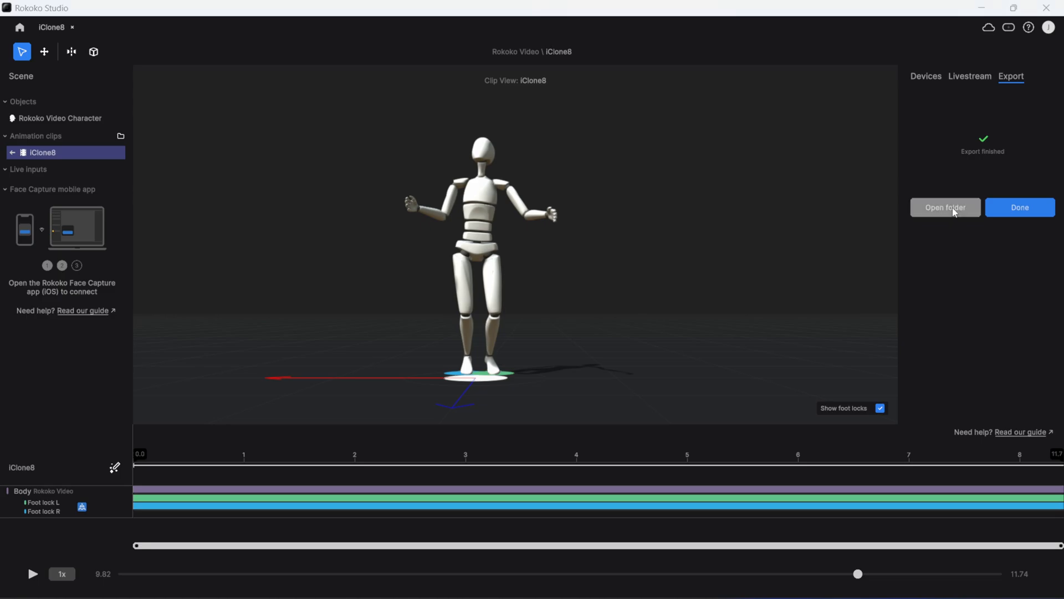
# Open the export folder, confirm iClone8.fbx is on the Desktop, then close the window
pyautogui.click(945, 207)
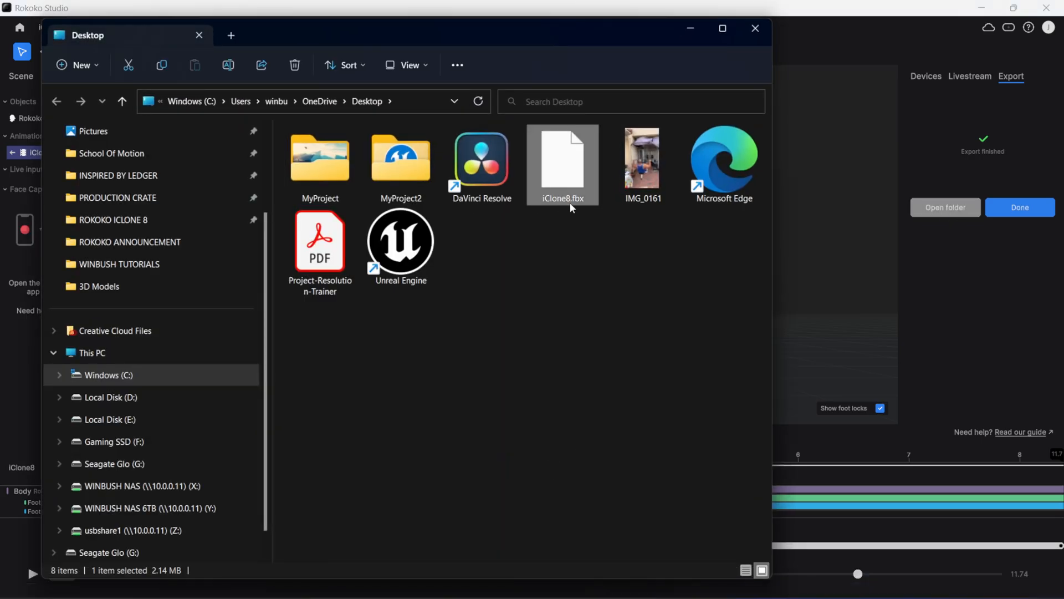
pyautogui.moveTo(756, 29)
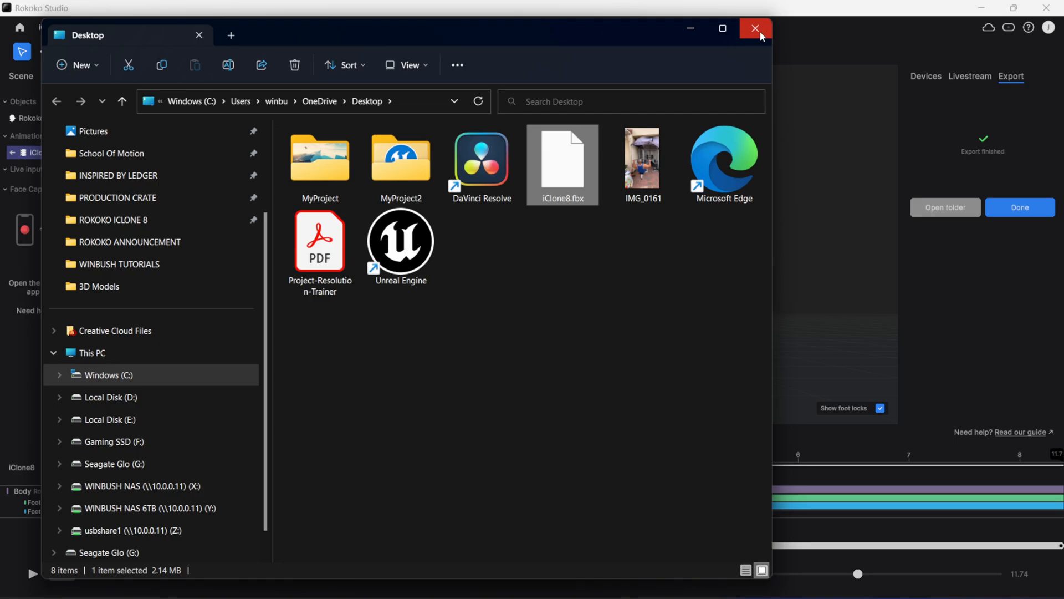
pyautogui.click(754, 28)
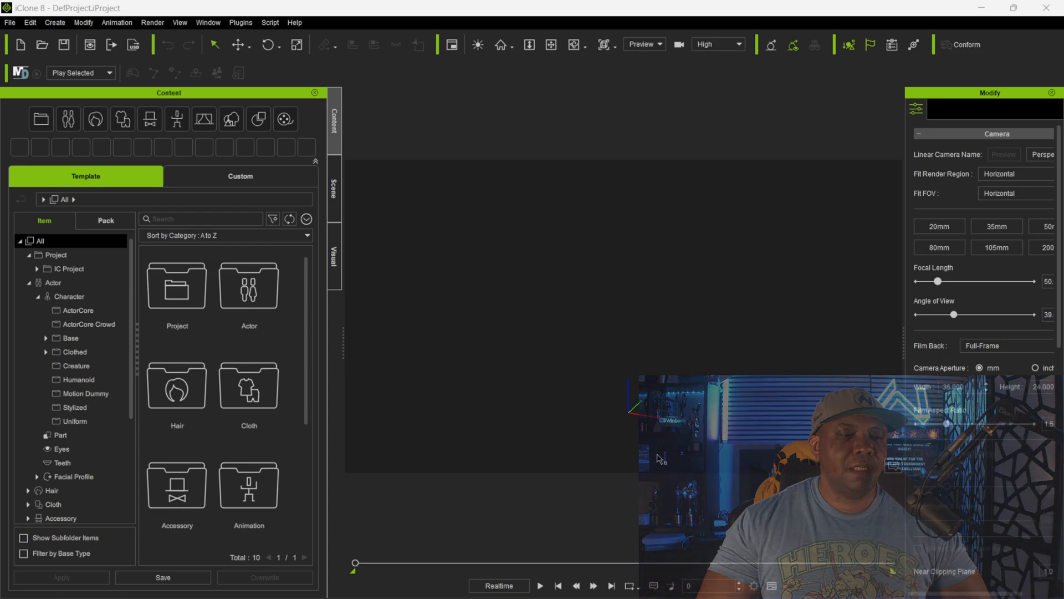
# Browse Actor > Character > ActorCore > Humanoid and add Coyote to the scene
pyautogui.click(68, 119)
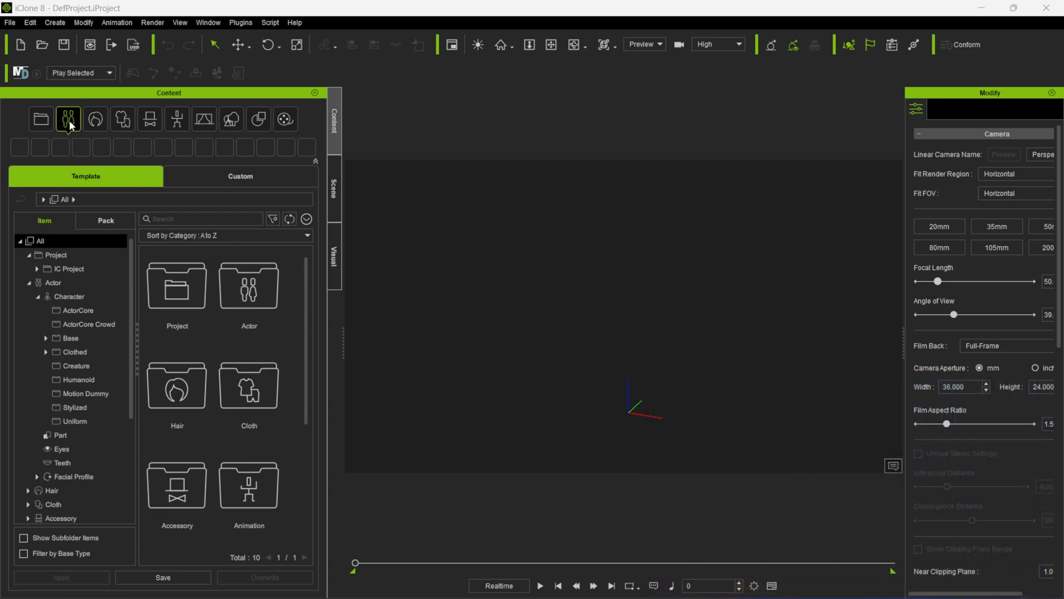
pyautogui.click(69, 119)
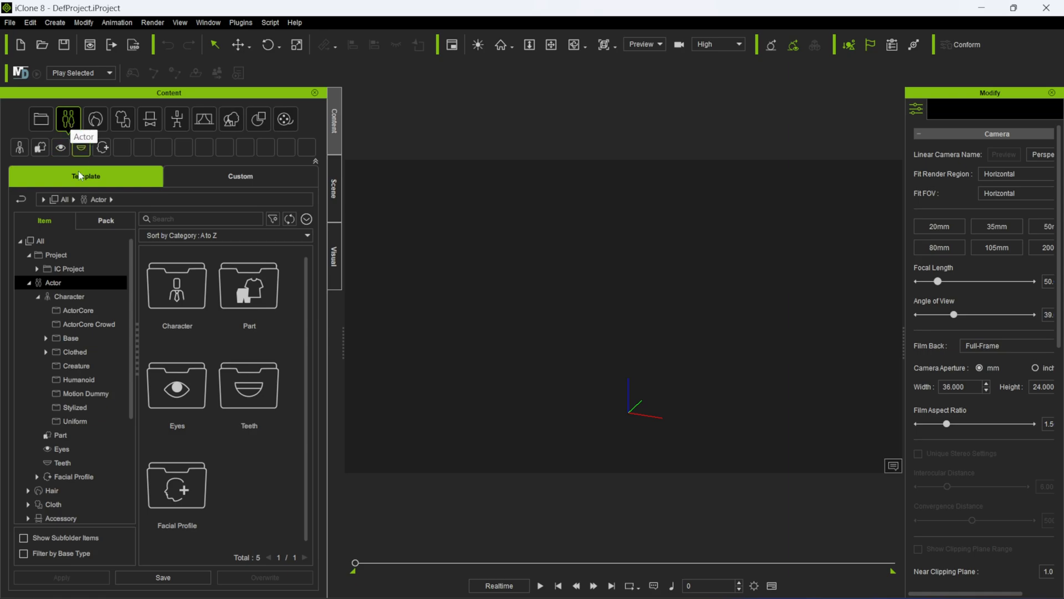
pyautogui.doubleClick(177, 285)
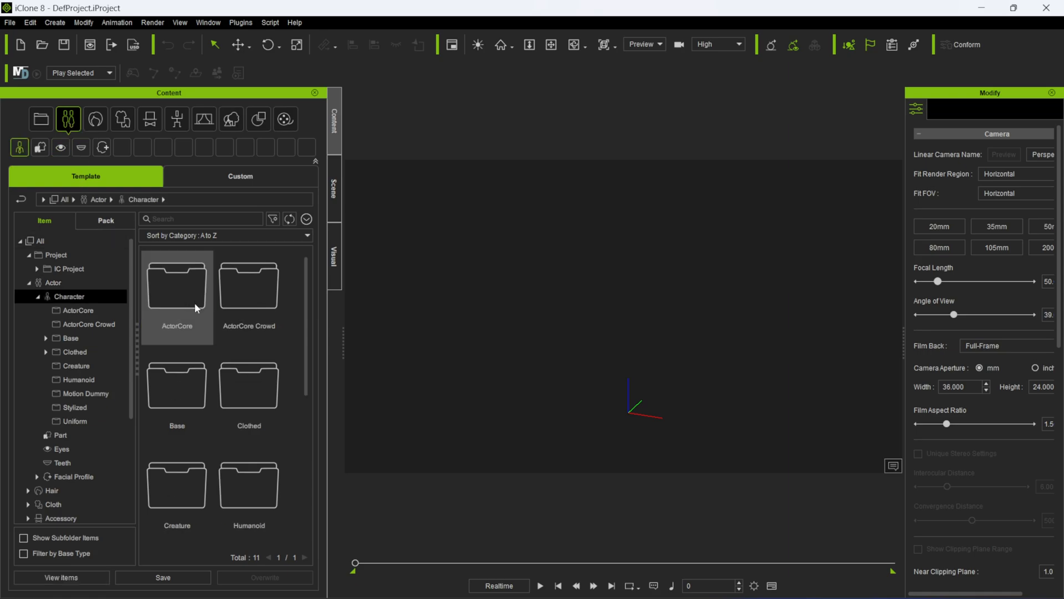
pyautogui.doubleClick(177, 288)
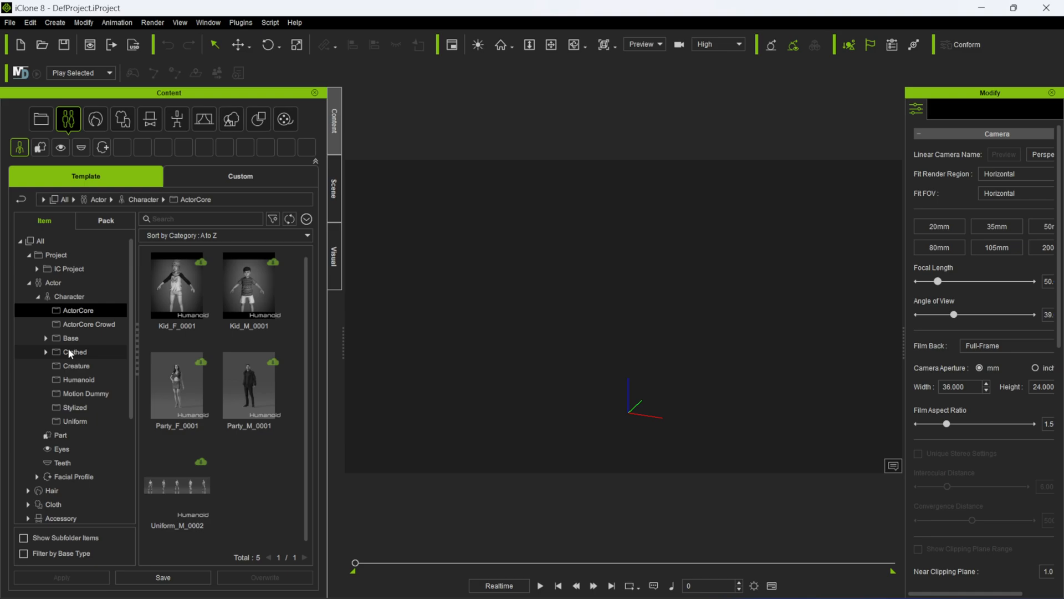
pyautogui.click(78, 379)
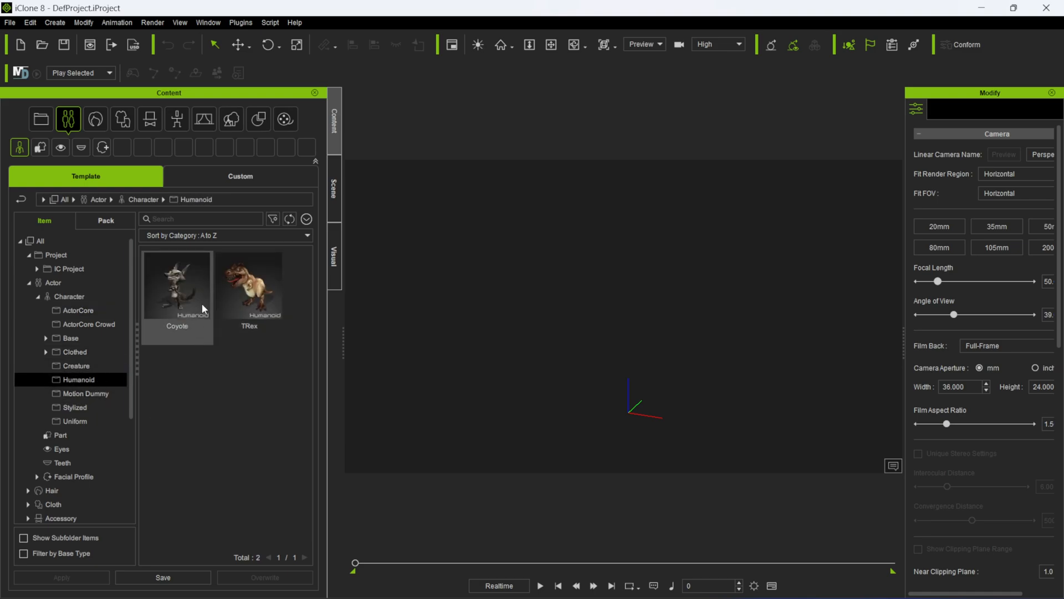
pyautogui.doubleClick(177, 286)
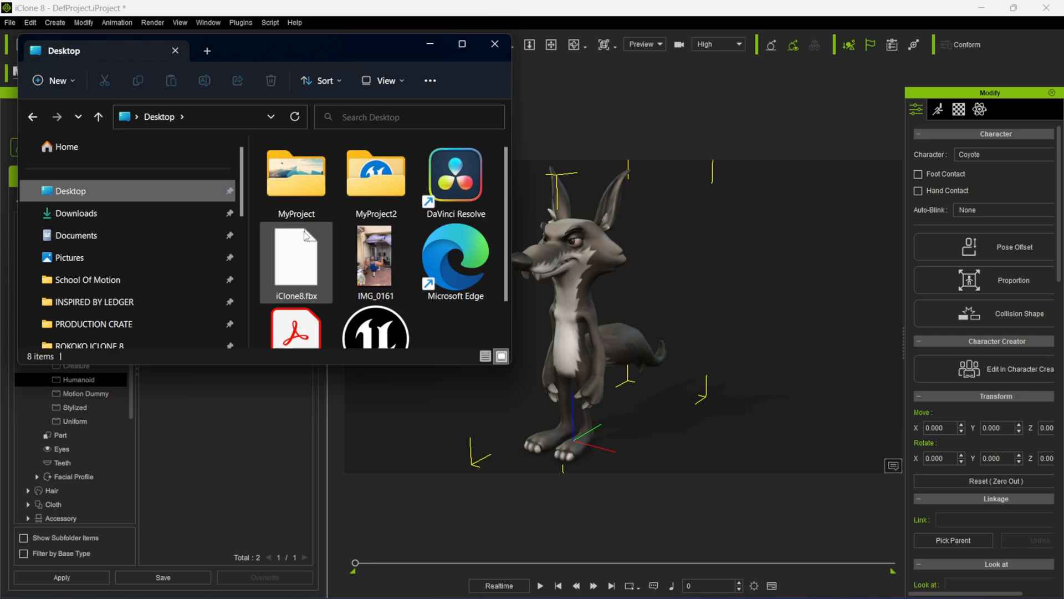
# Drop iClone8.fbx from the Desktop onto the Coyote, opening its Motionbuilder-profile import settings
pyautogui.click(296, 261)
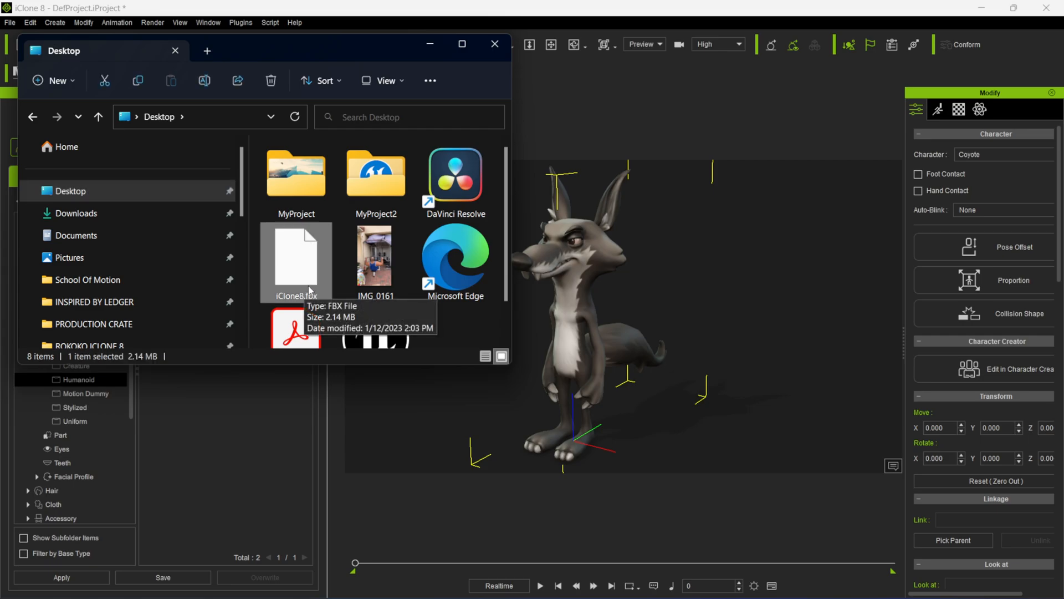
pyautogui.moveTo(302, 267)
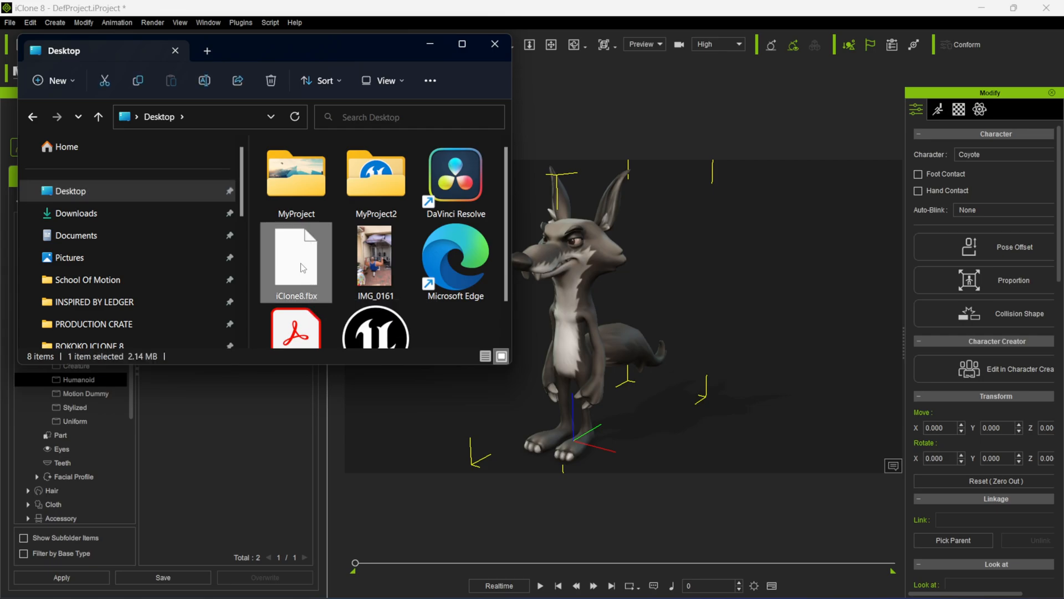
pyautogui.moveTo(296, 263); pyautogui.dragTo(577, 312)
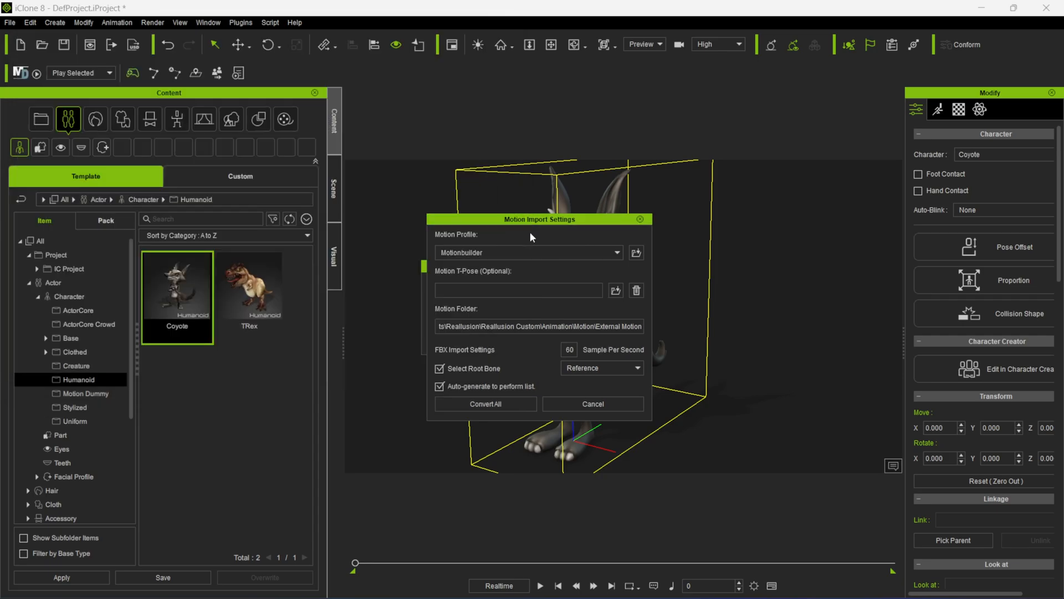
pyautogui.moveTo(541, 236)
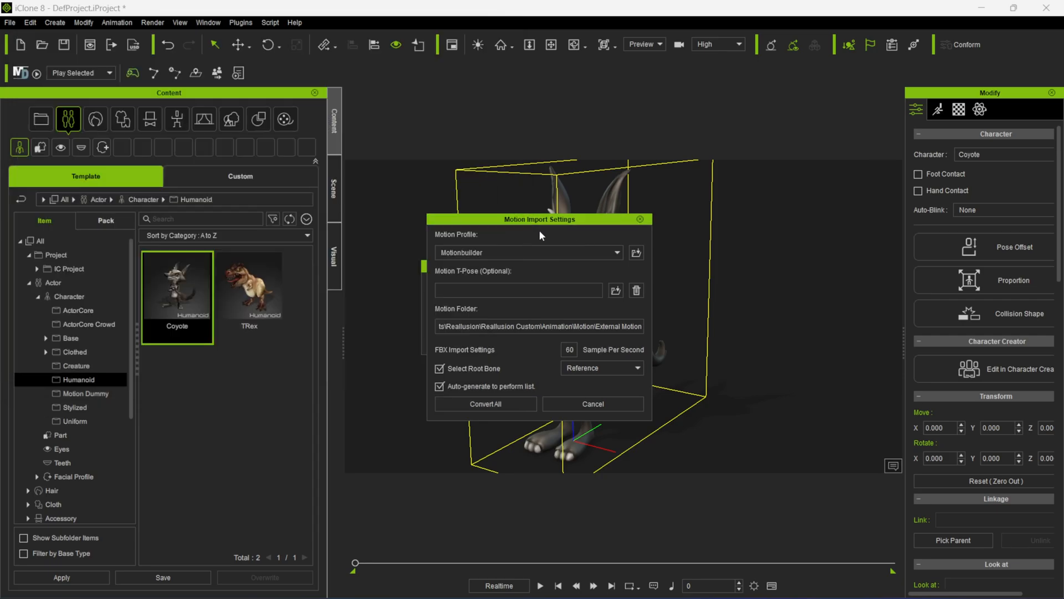
pyautogui.moveTo(513, 254)
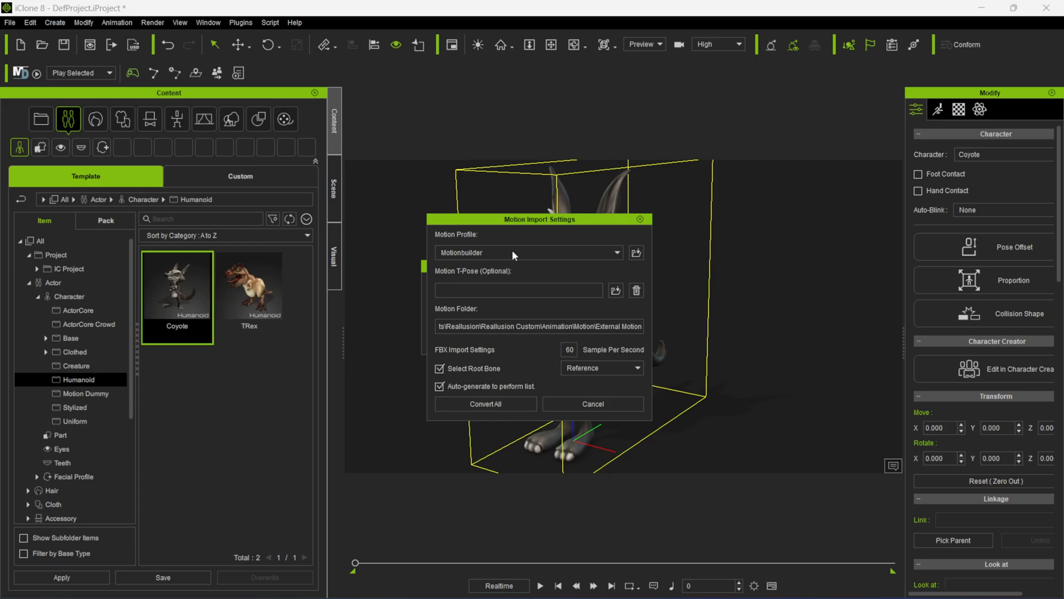
pyautogui.moveTo(510, 273)
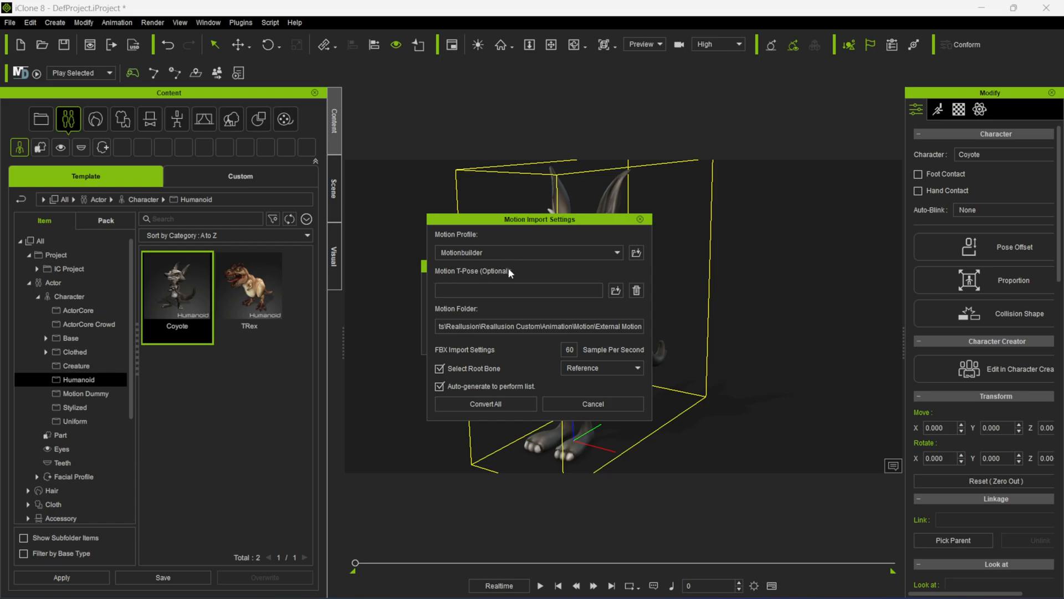
# Set iClone8.fbx as the motion T-pose file and Convert All onto the Coyote
pyautogui.click(615, 290)
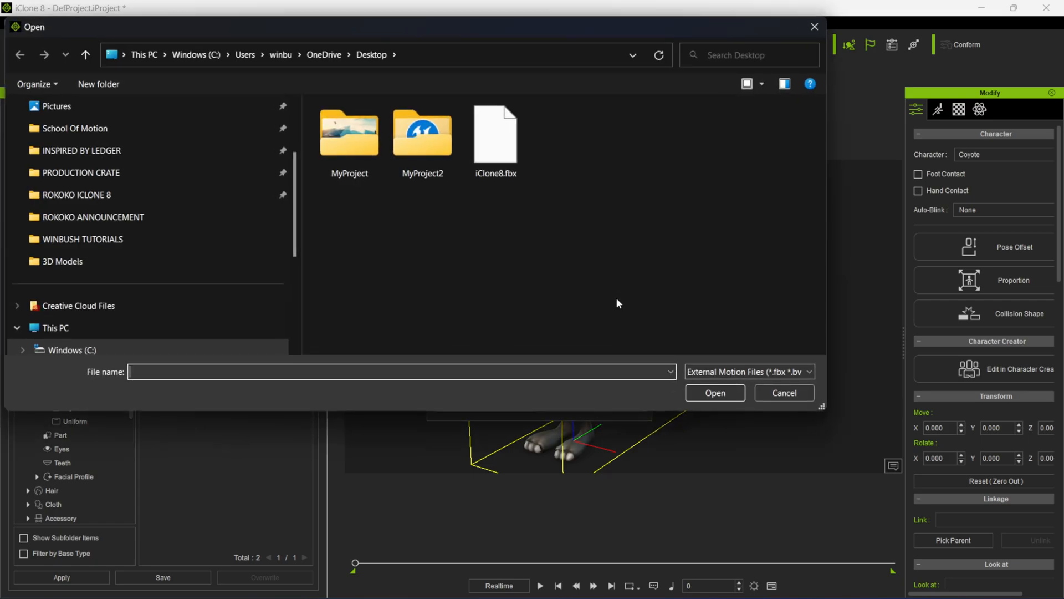
pyautogui.click(496, 133)
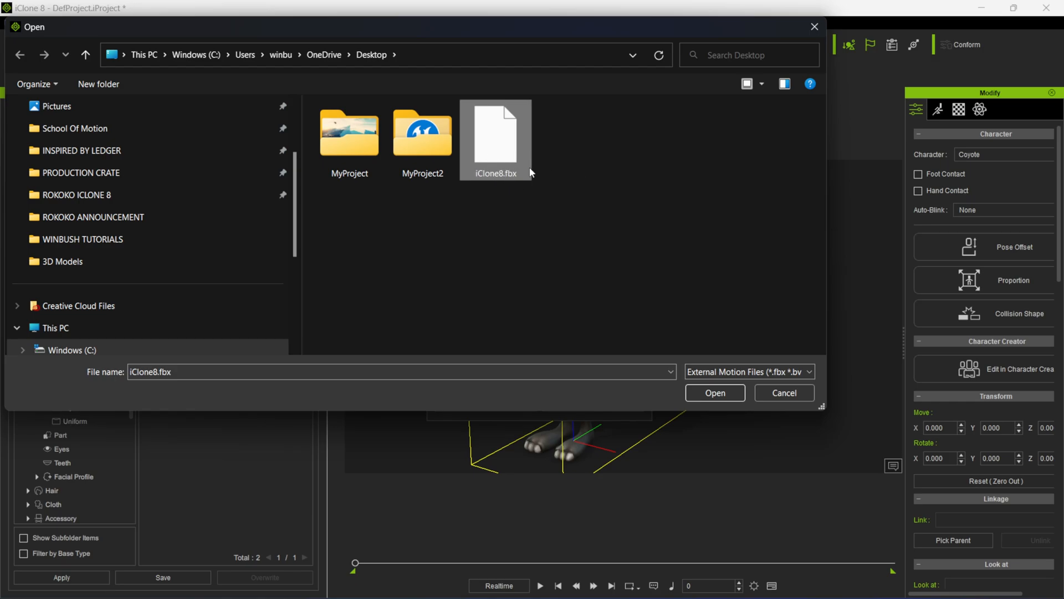
pyautogui.moveTo(716, 394)
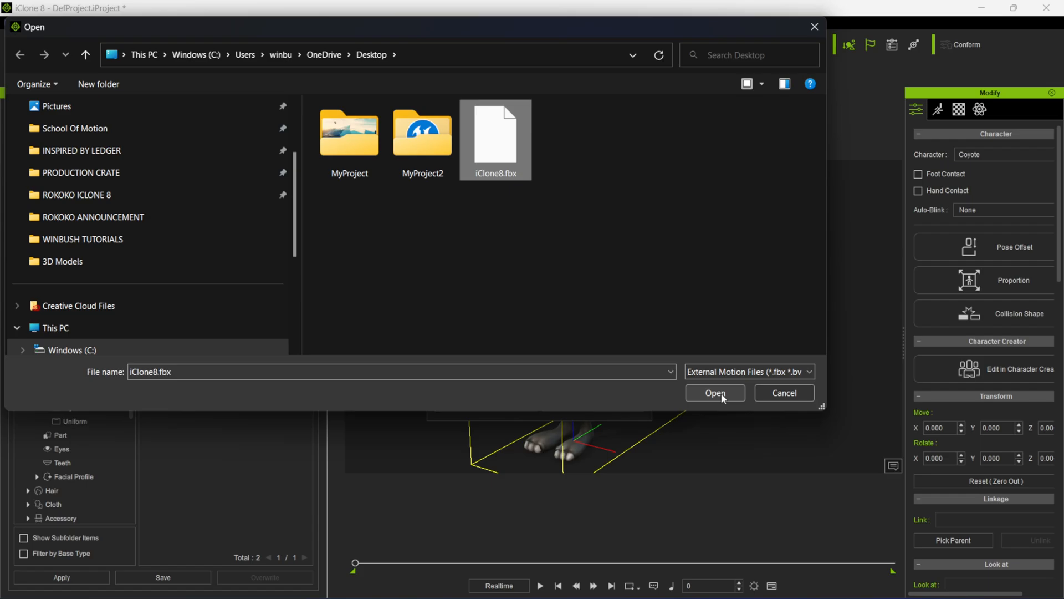
pyautogui.click(715, 393)
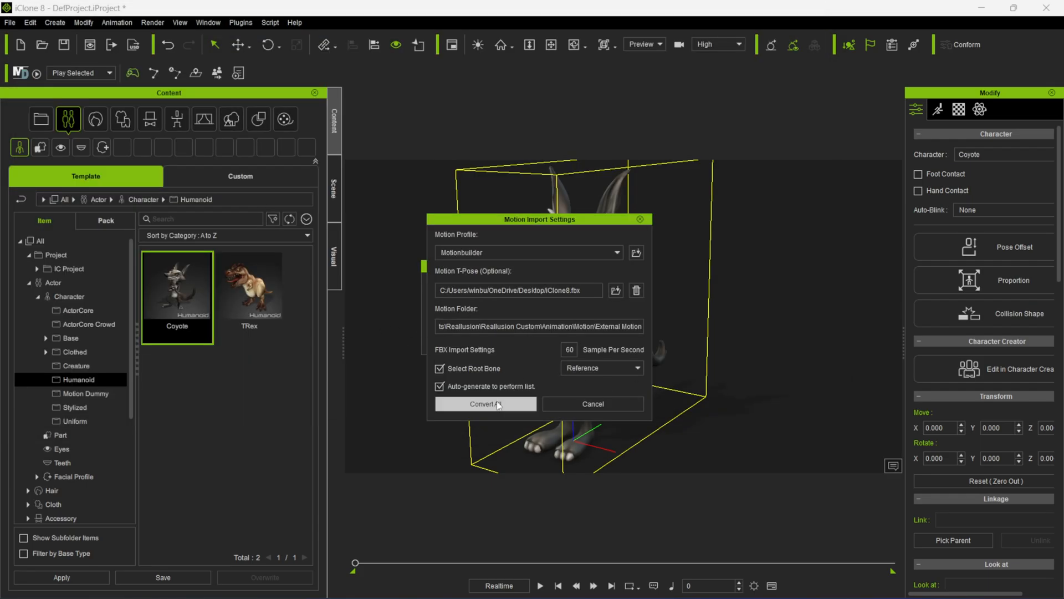
pyautogui.click(485, 403)
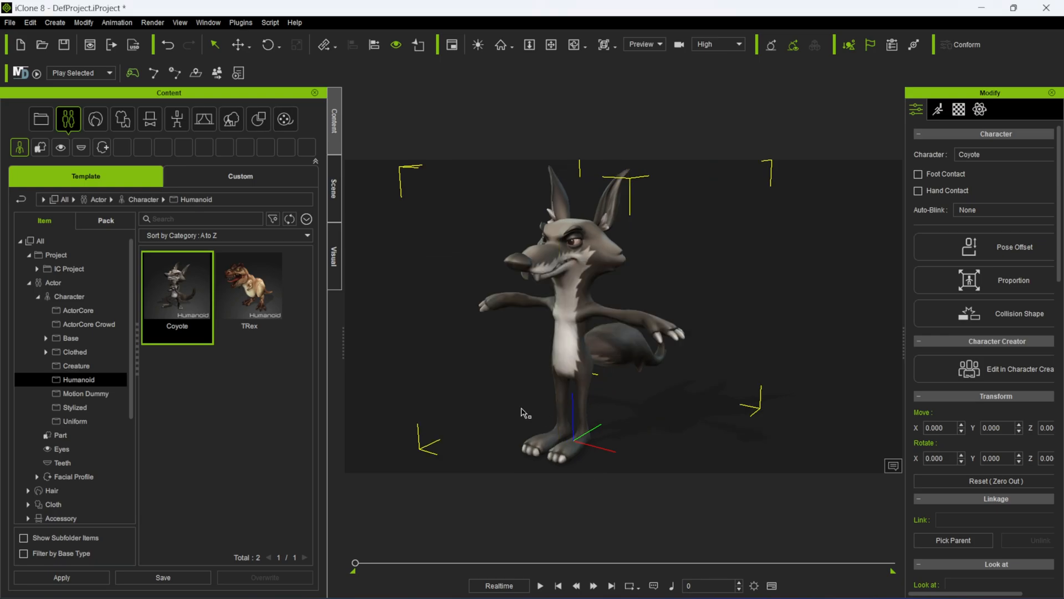
# Play back the Coyote's converted captured motion from the playback bar
pyautogui.click(544, 585)
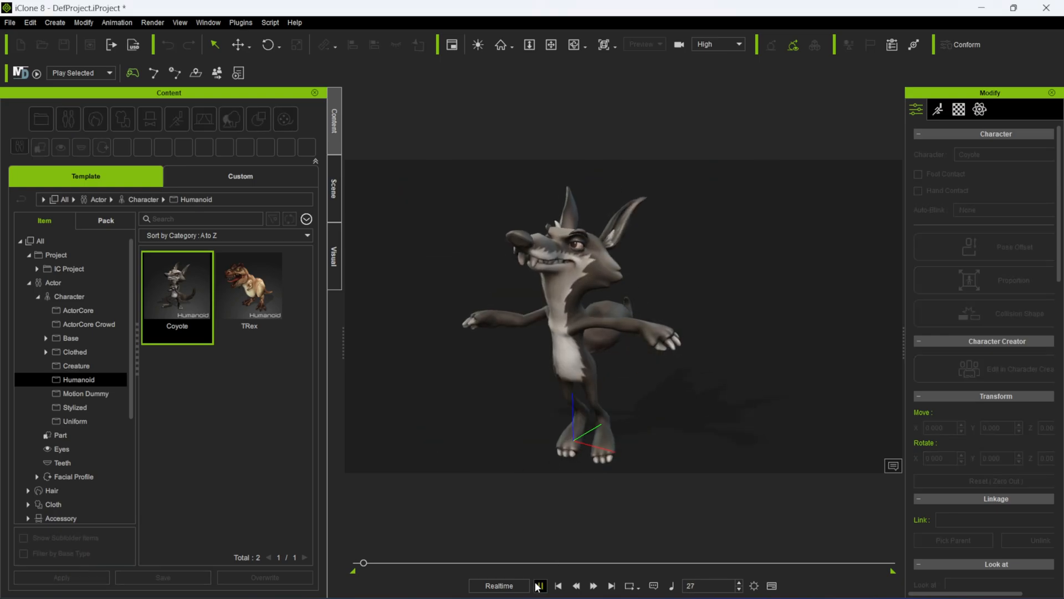
pyautogui.click(541, 585)
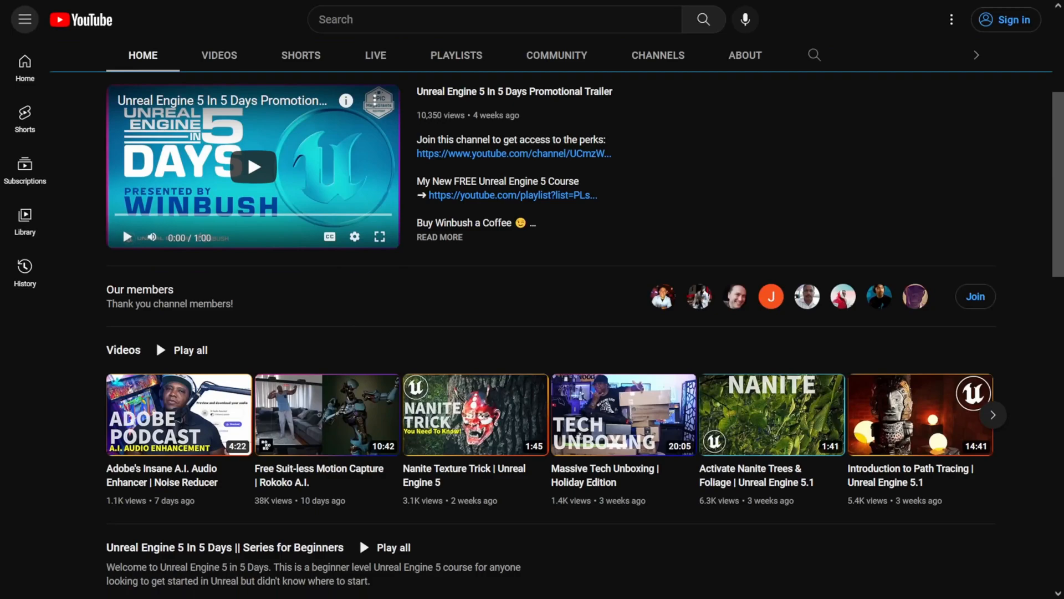
pyautogui.scroll(-3)
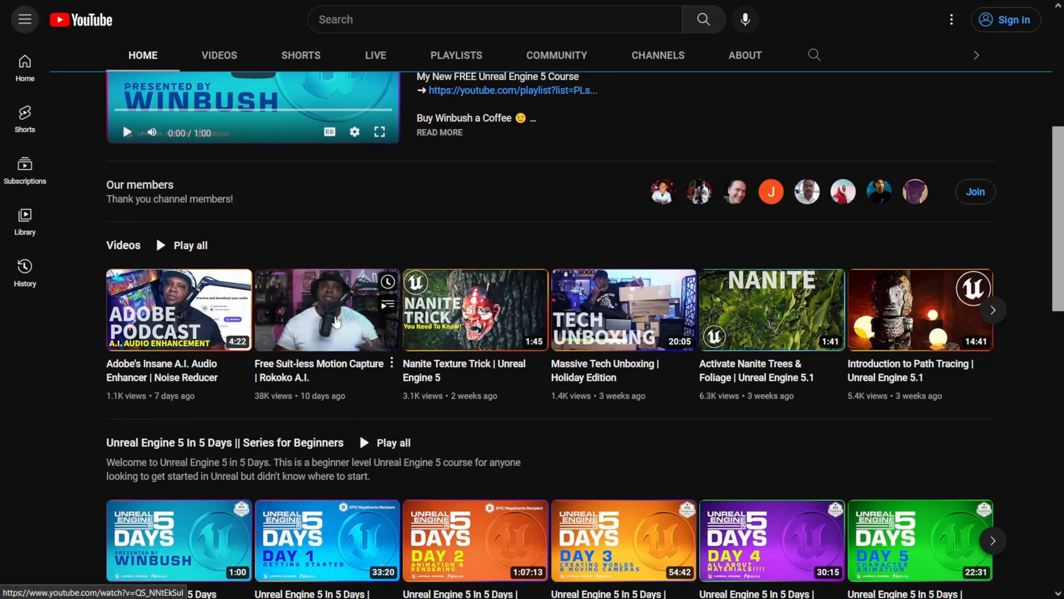